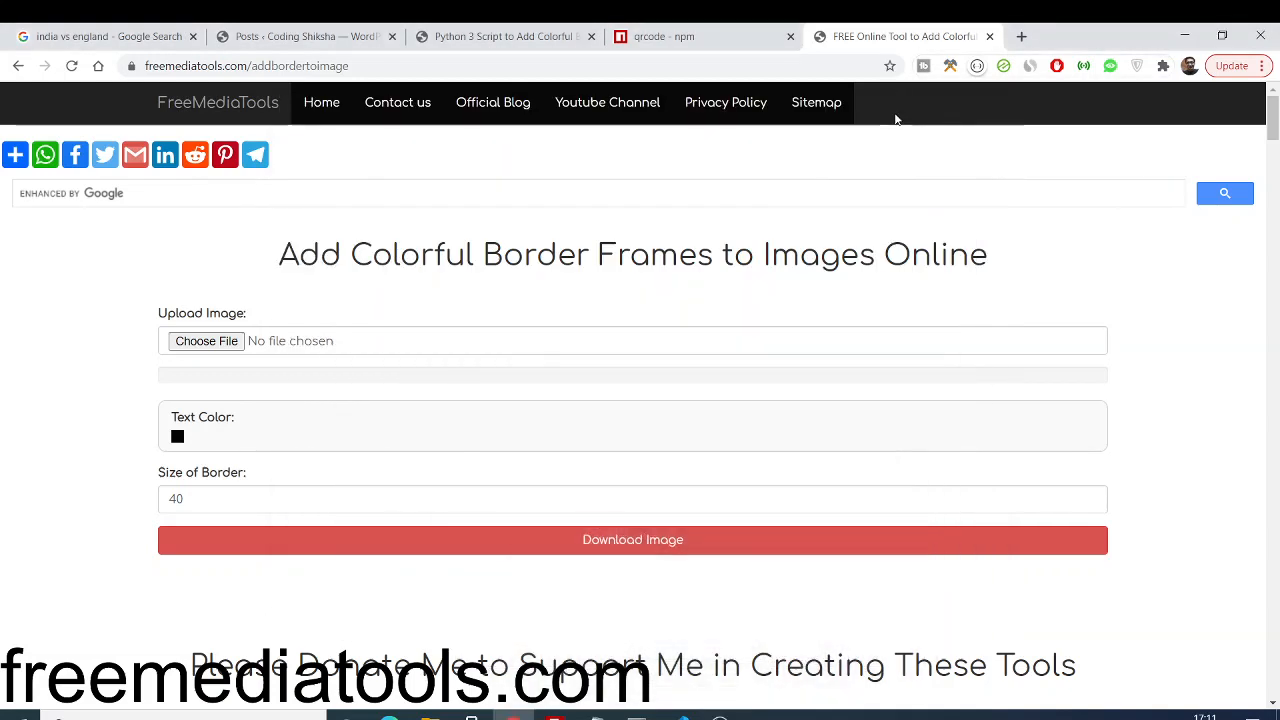
mouse_move(528, 150)
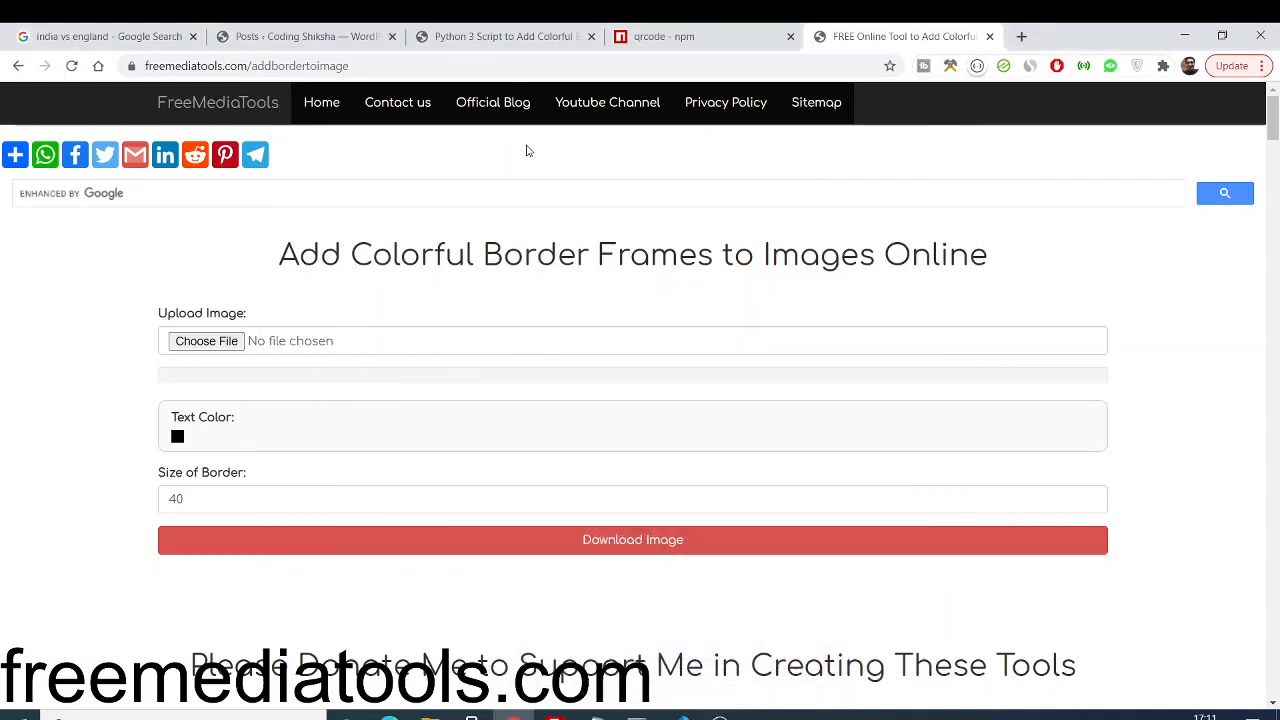
mouse_move(621, 178)
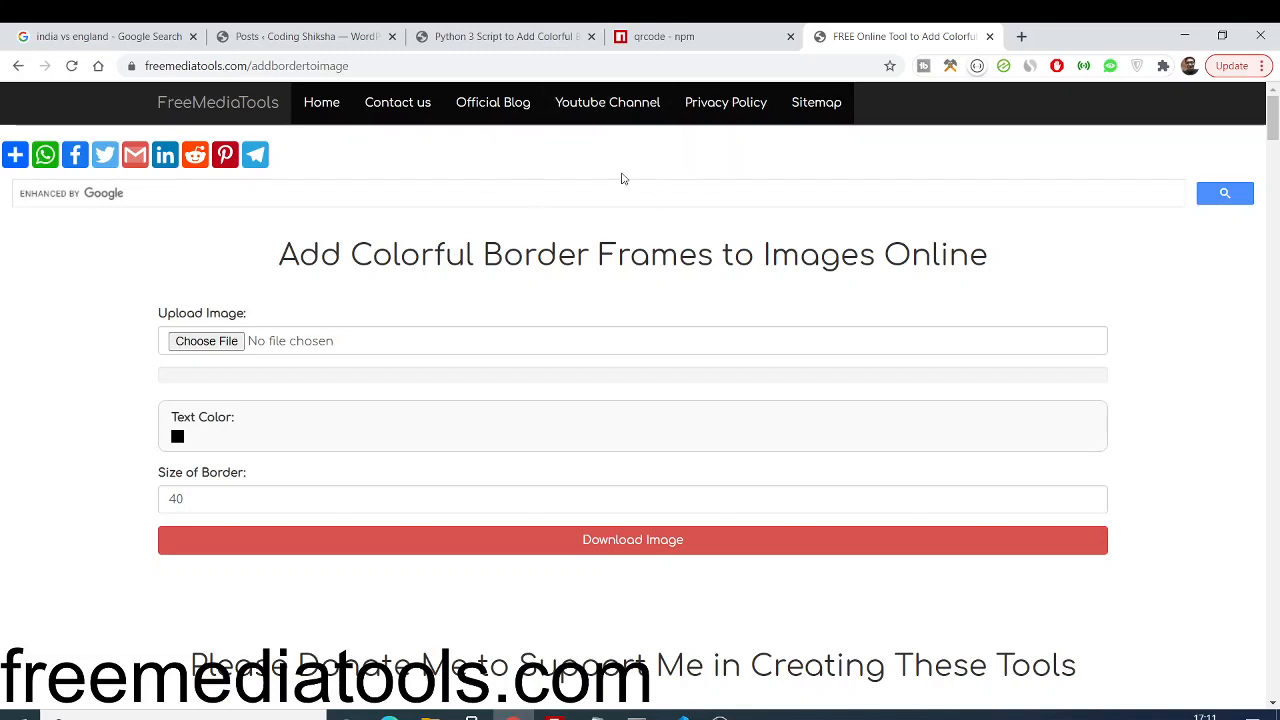
mouse_move(397, 146)
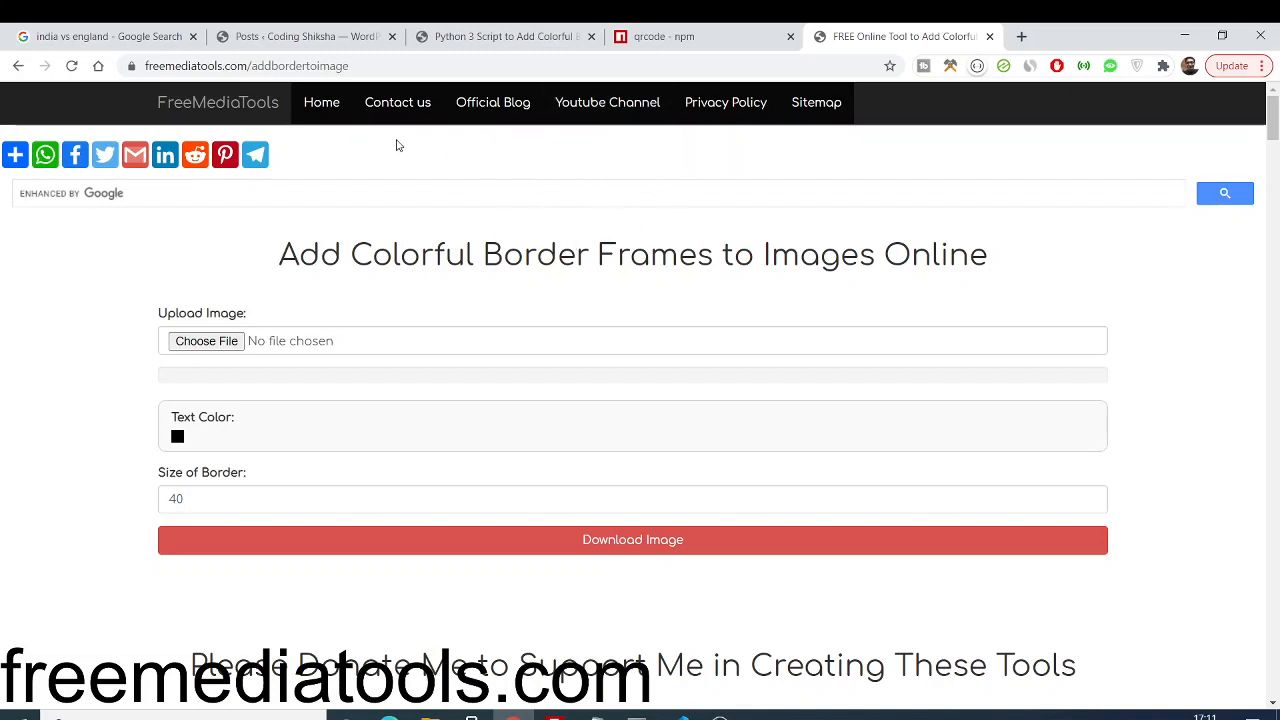
mouse_move(397, 102)
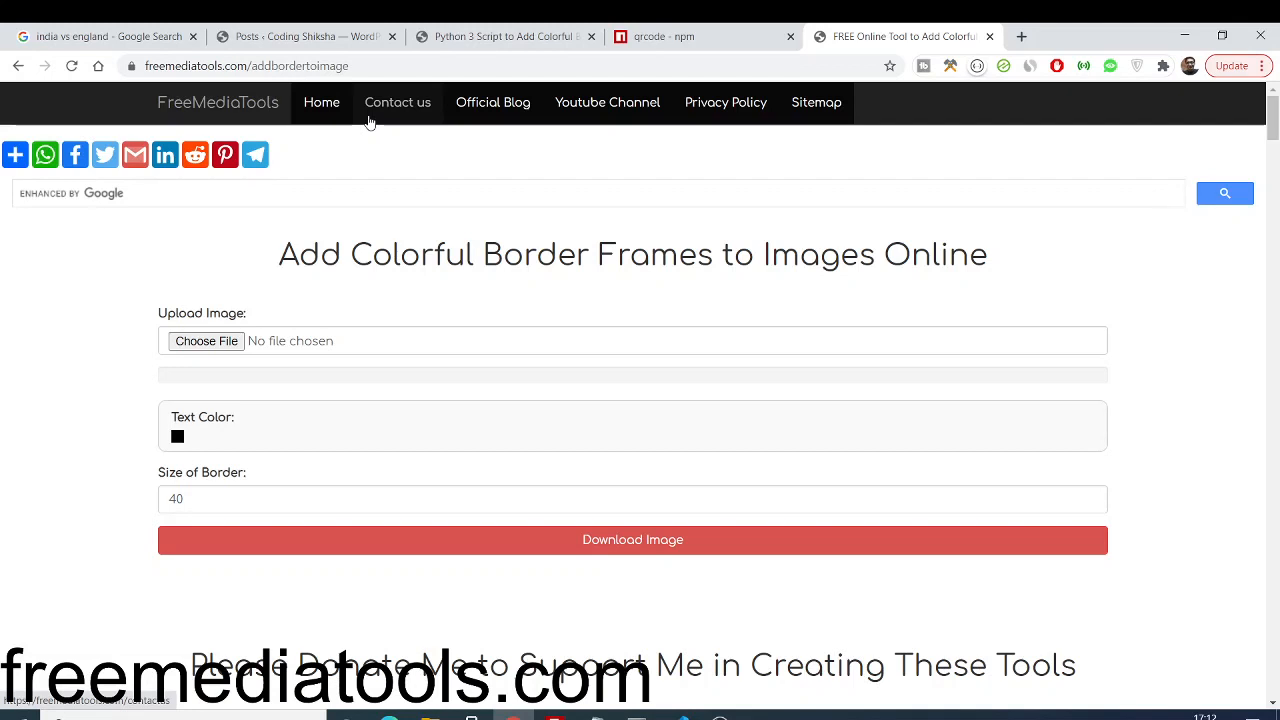
mouse_move(467, 267)
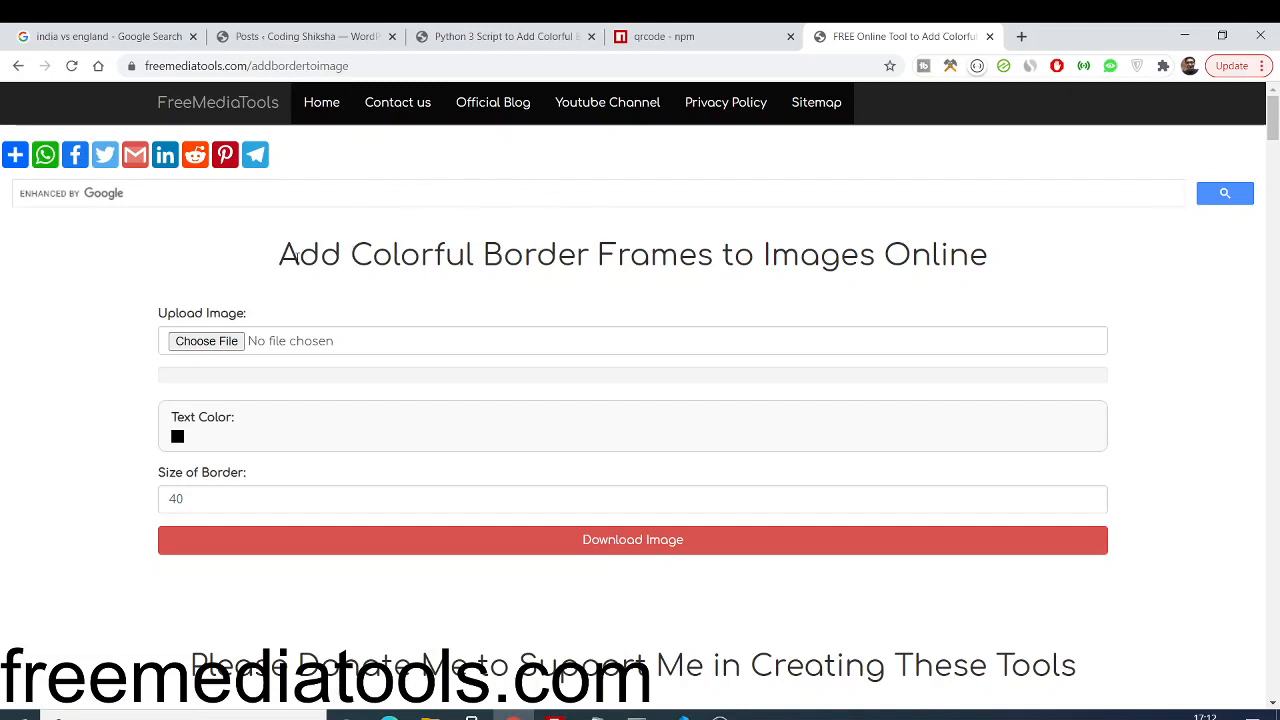
Upload profile.jpg, keep the black border at size 40, and download the framed image
left_click(245, 66)
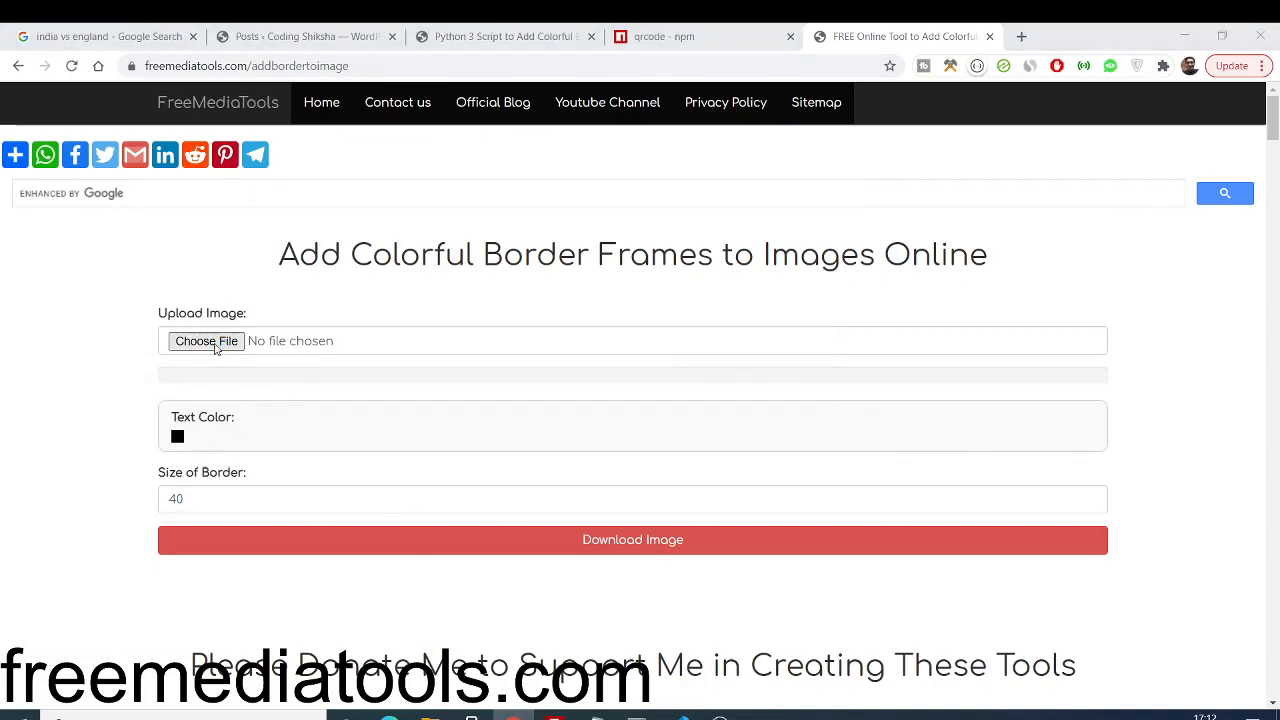
left_click(206, 341)
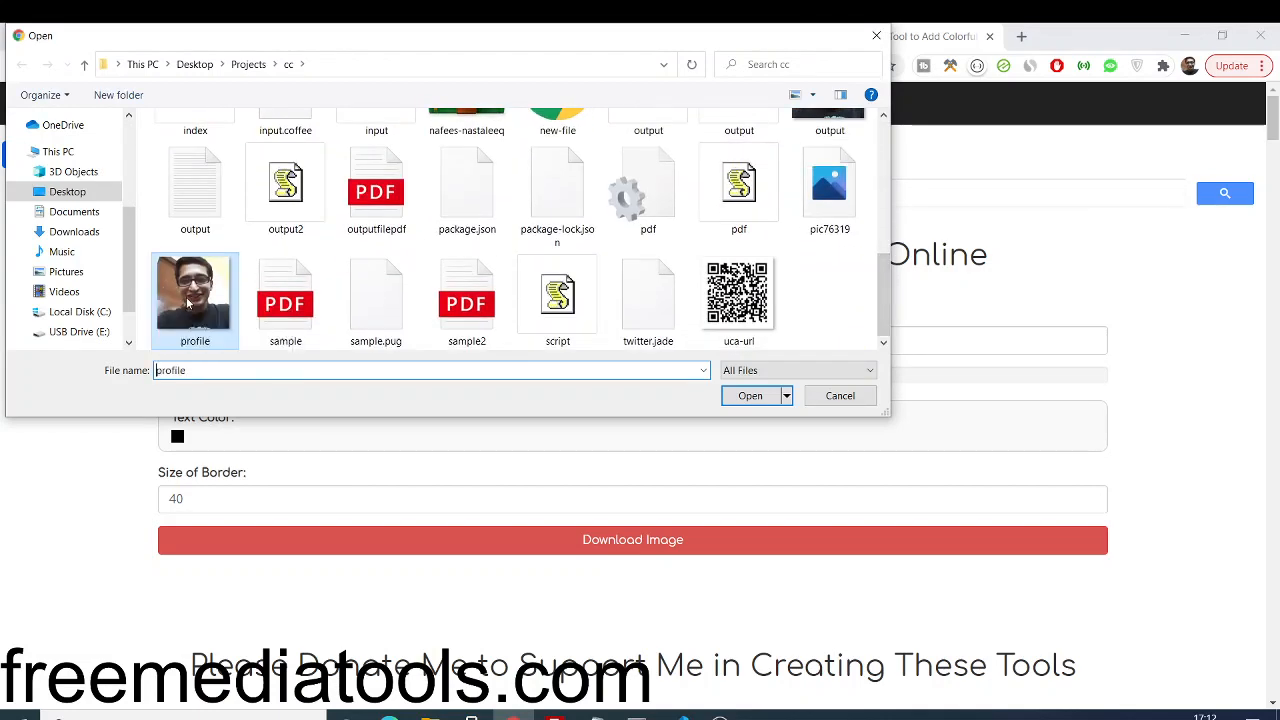
left_click(750, 395)
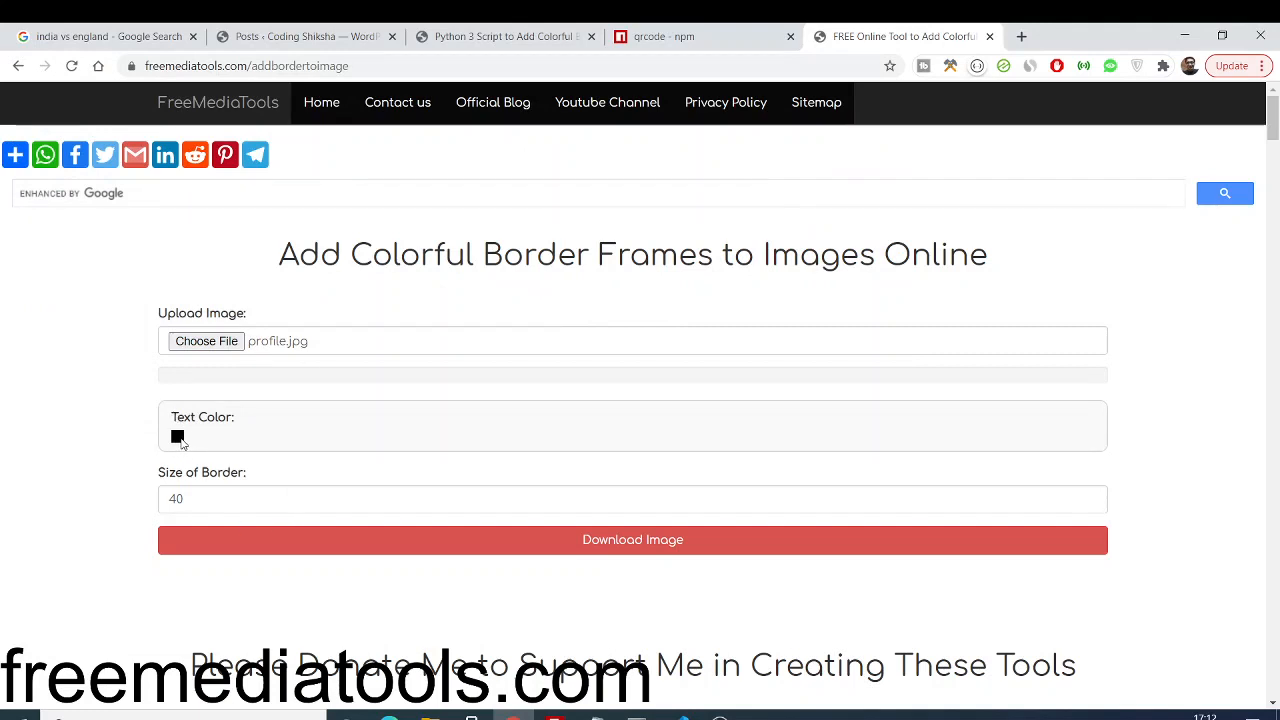
left_click(177, 435)
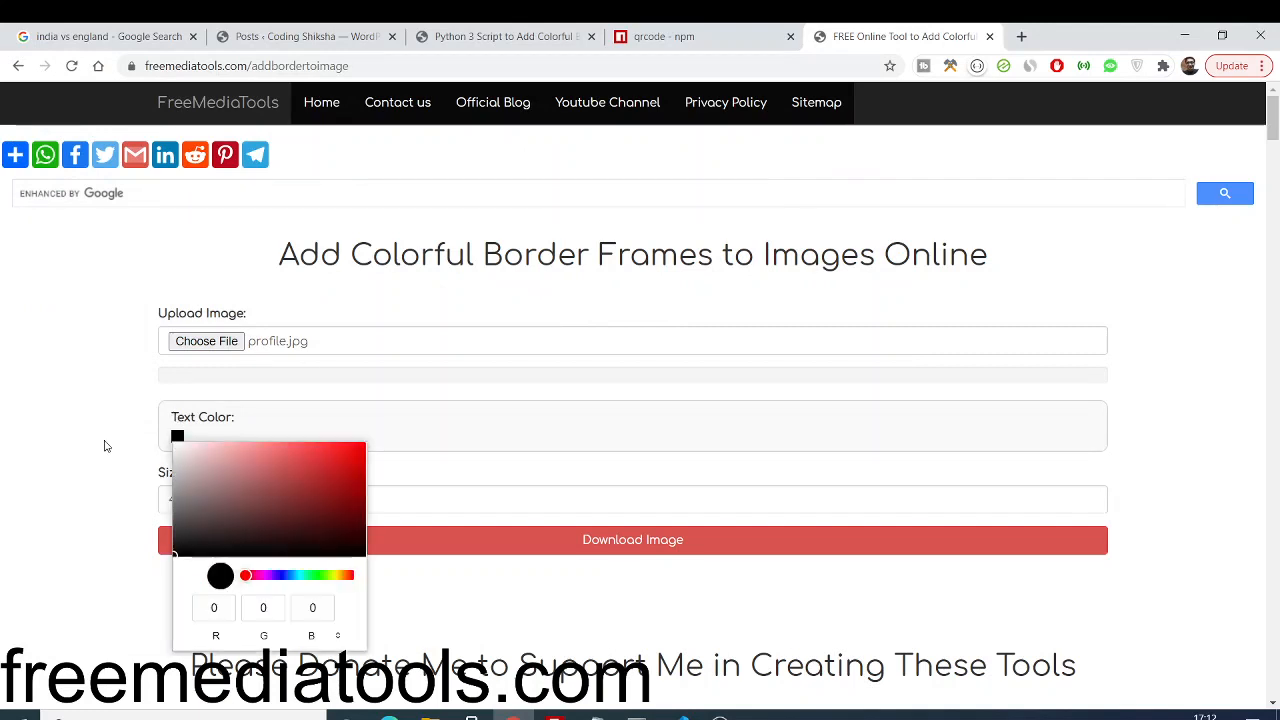
left_click(259, 472)
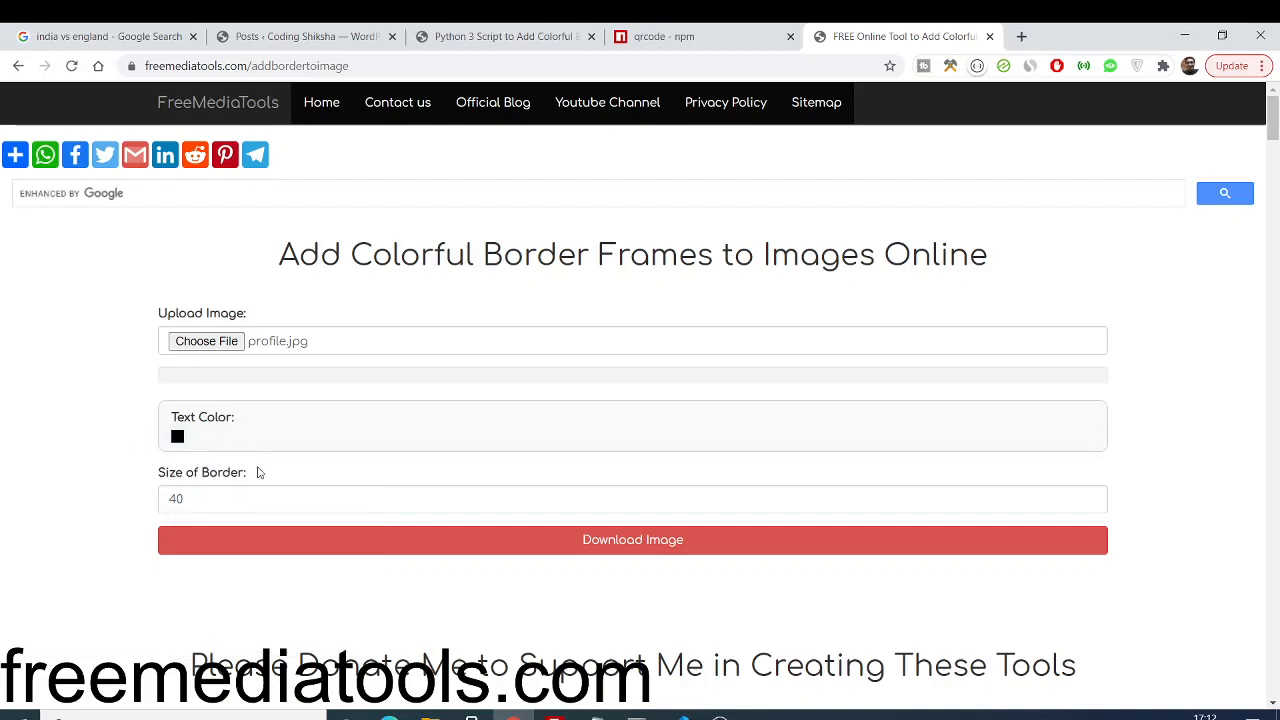
left_click(180, 499)
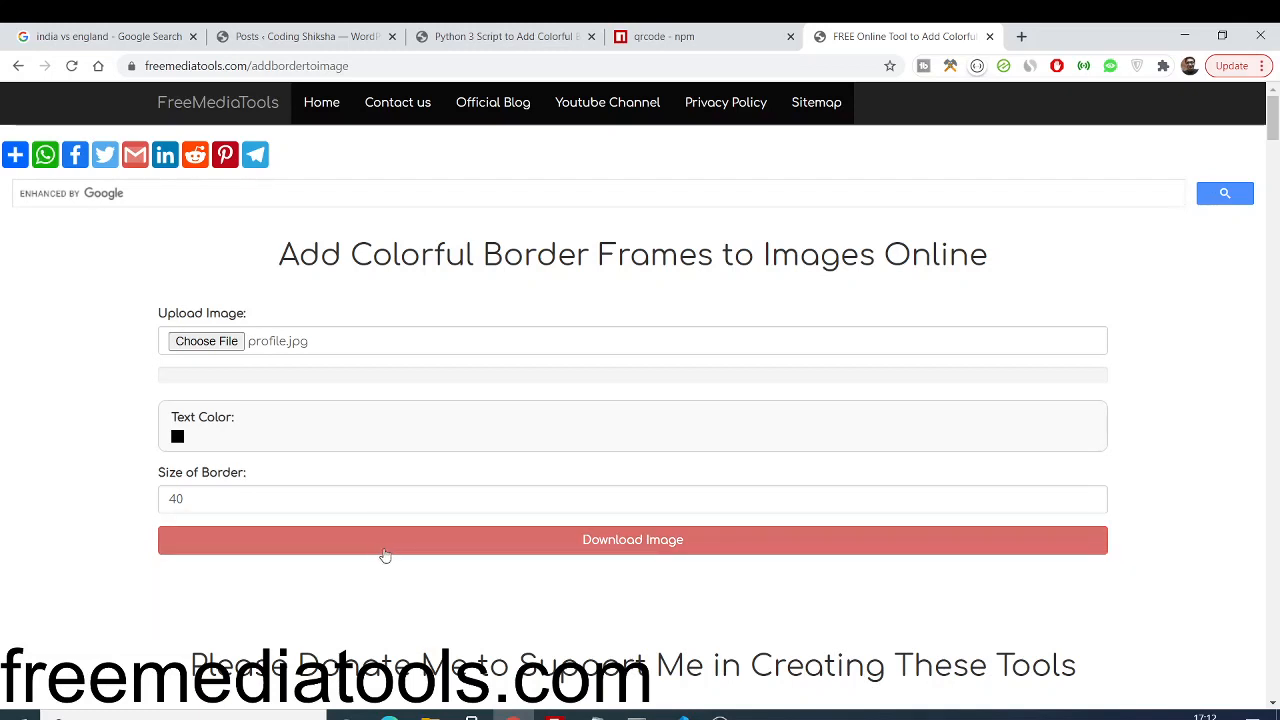
mouse_move(377, 549)
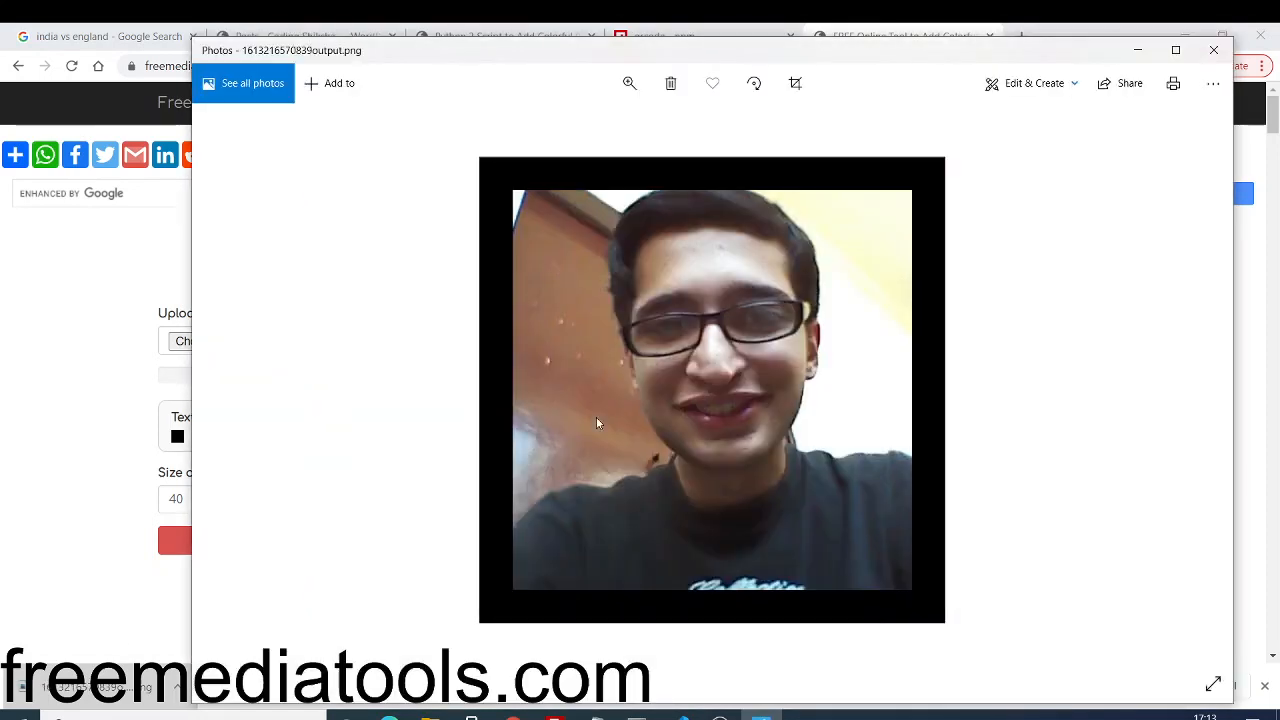
mouse_move(985, 613)
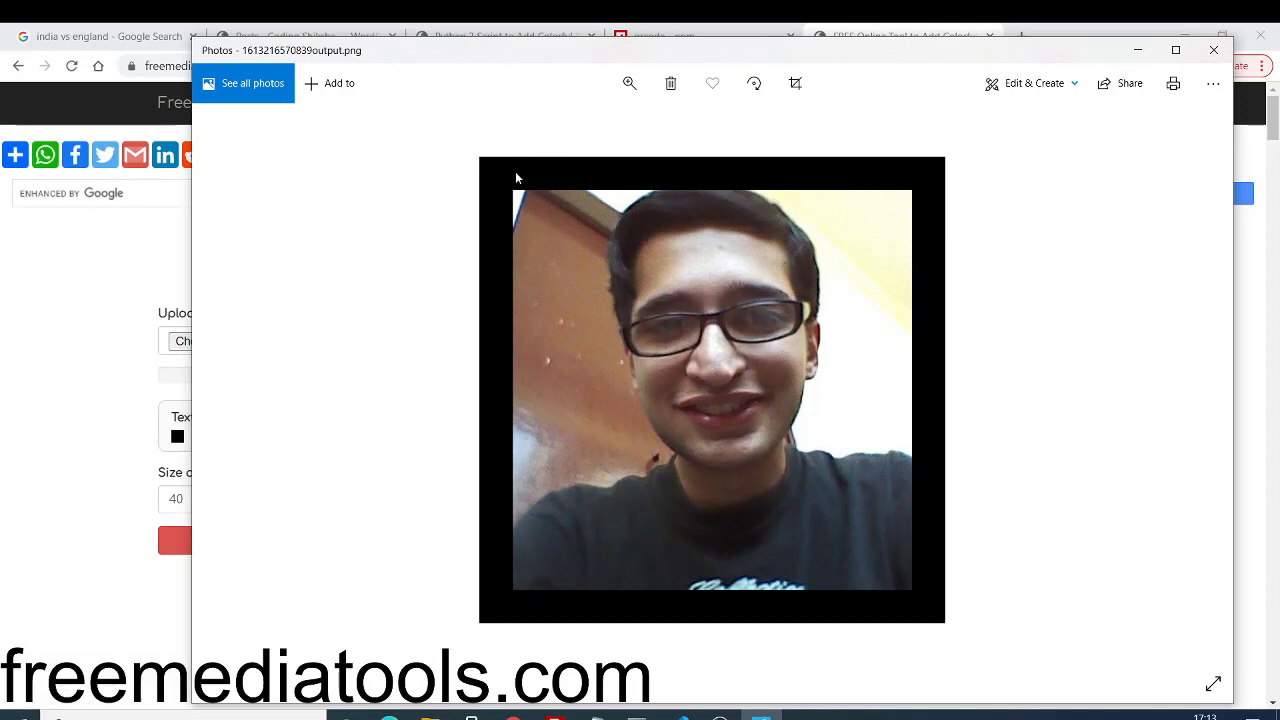
mouse_move(899, 569)
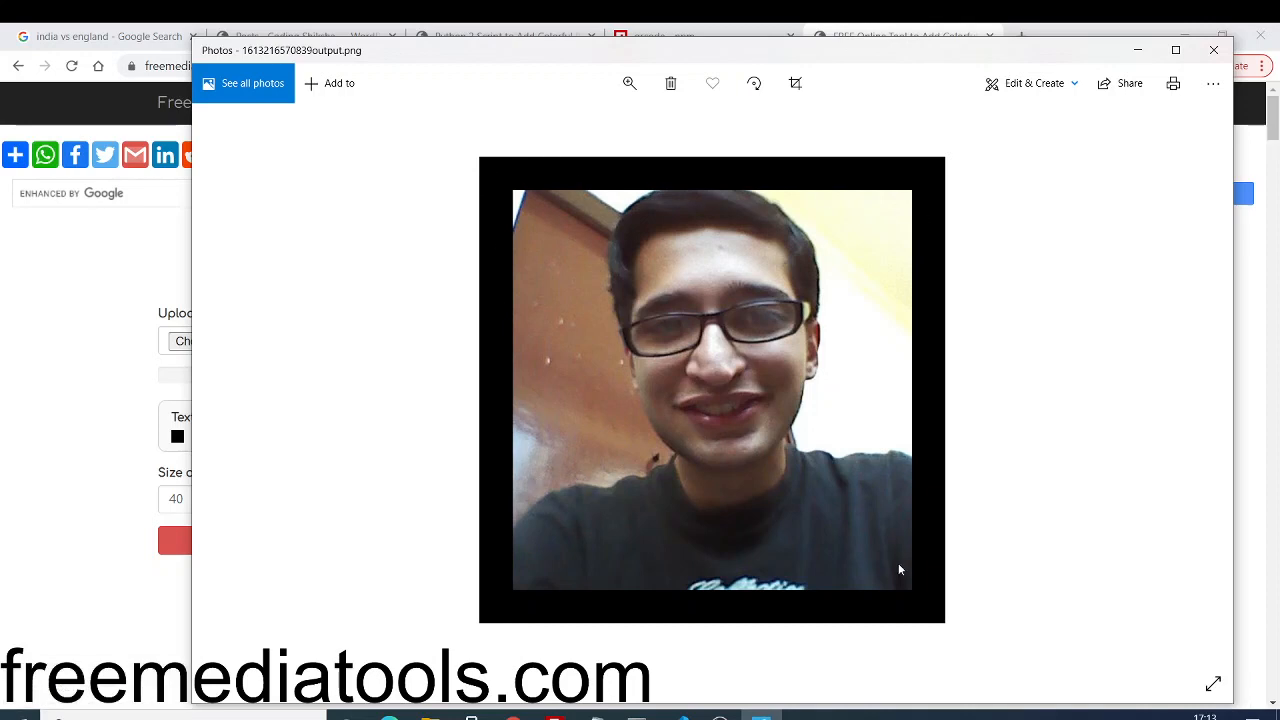
mouse_move(897, 227)
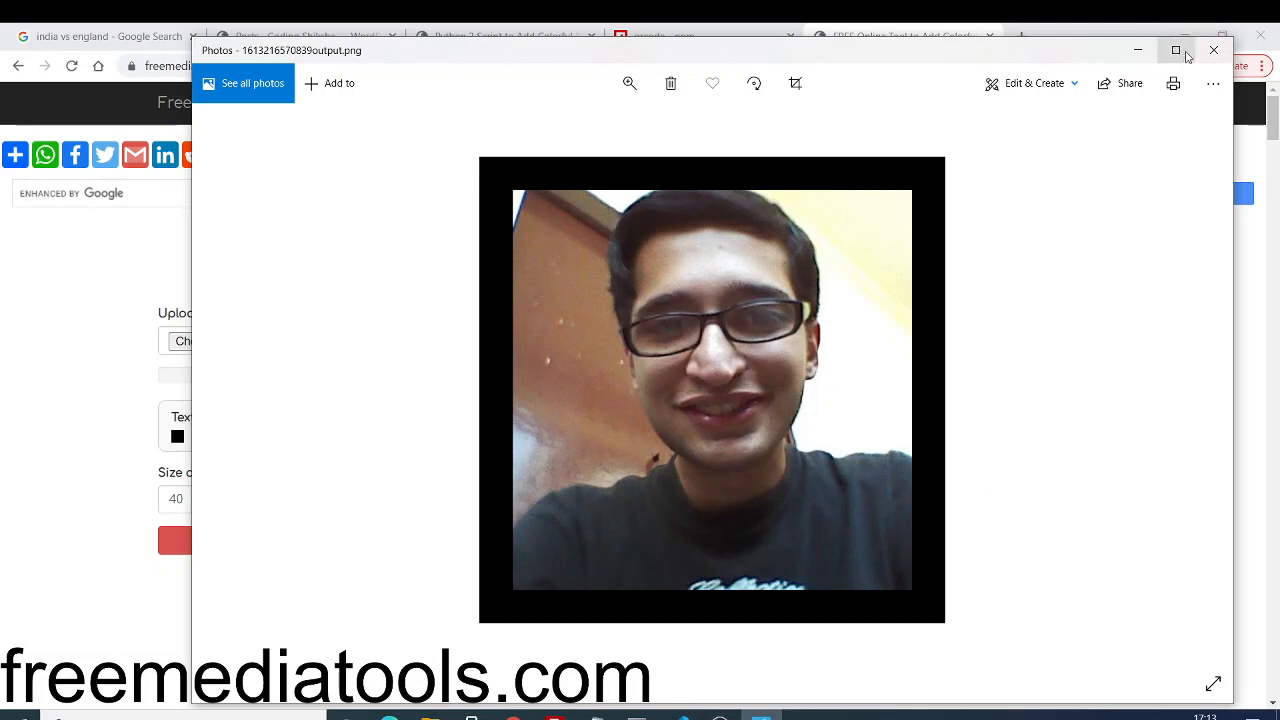
Re-upload profile.jpg, pick a blue border colour, set border size 80, and download it
left_click(1214, 50)
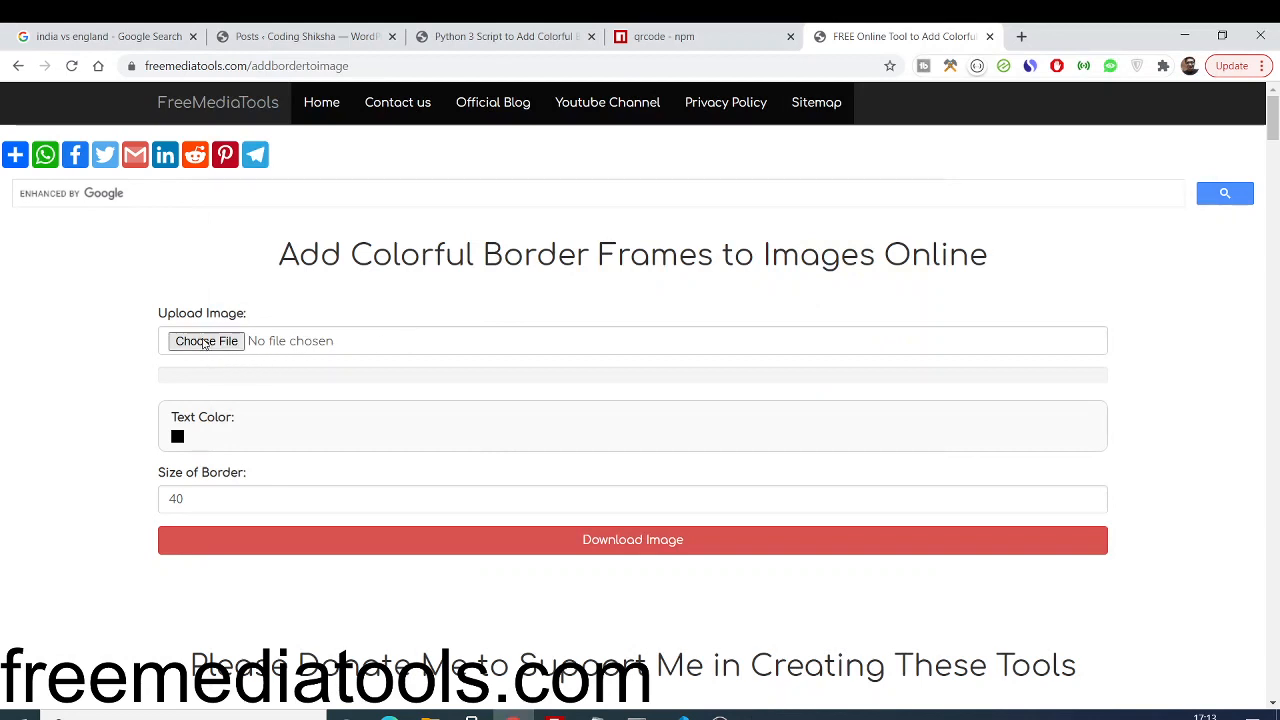
left_click(206, 340)
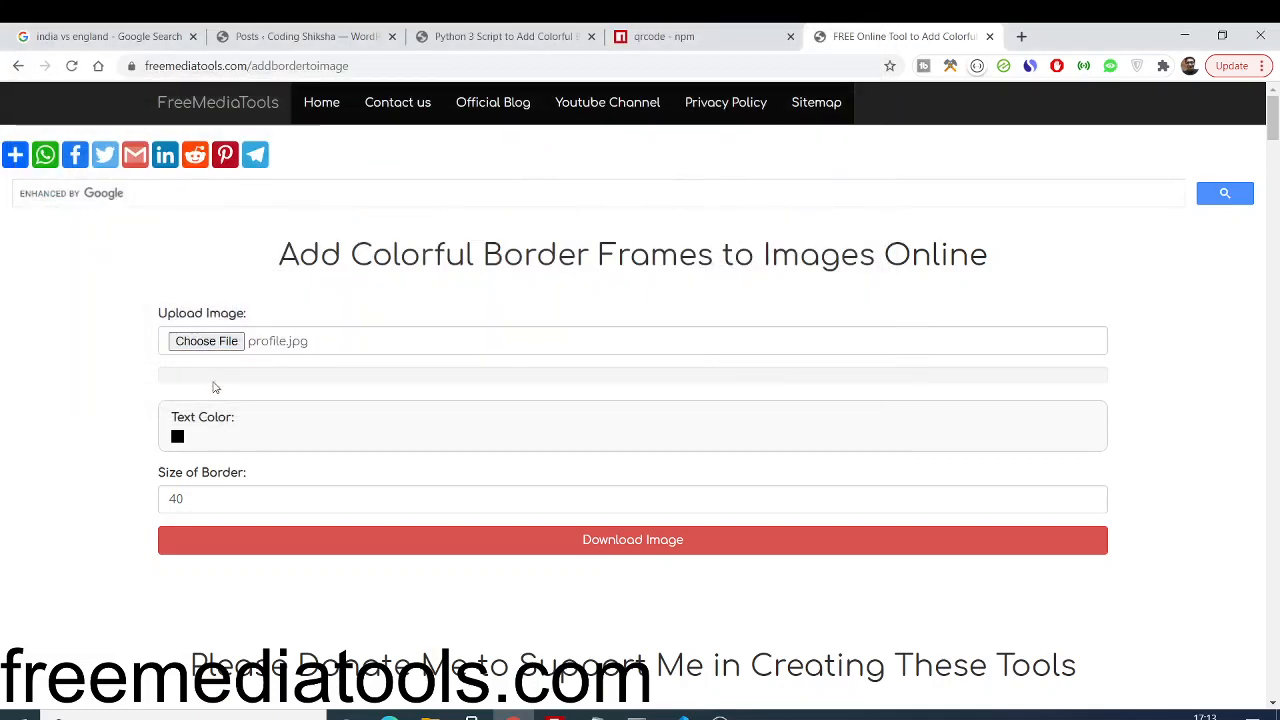
left_click(177, 436)
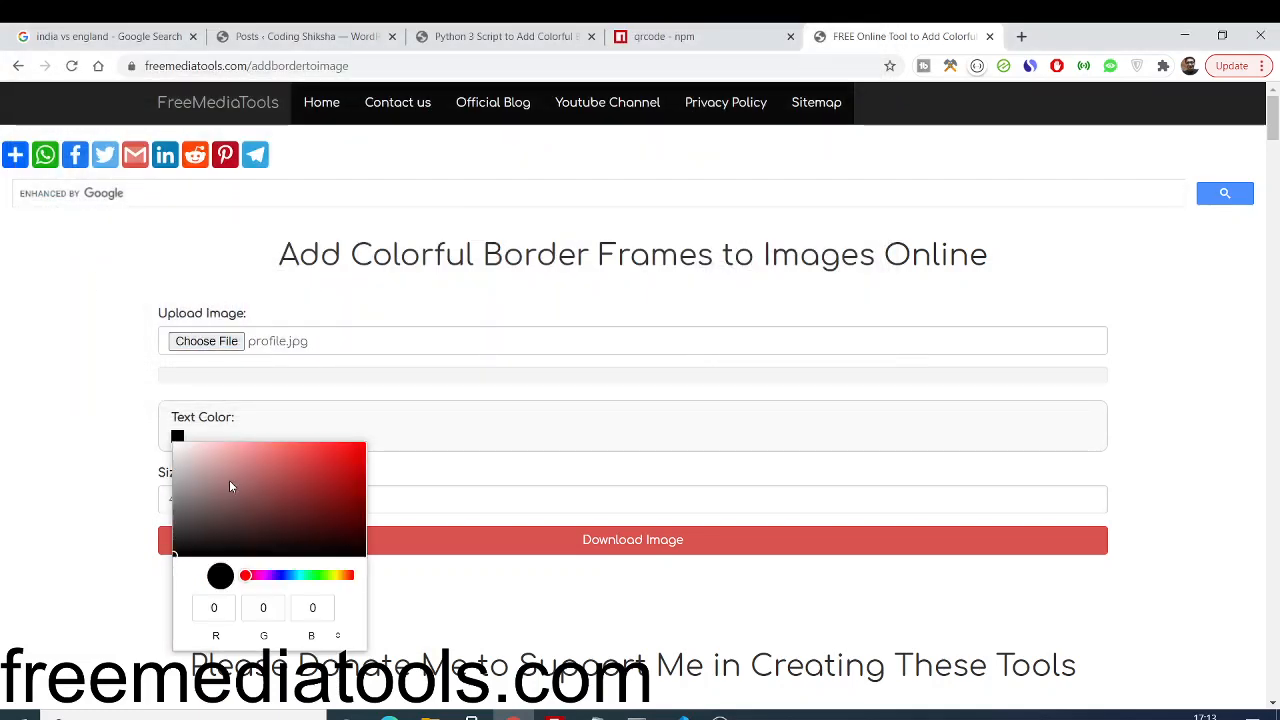
left_click(349, 486)
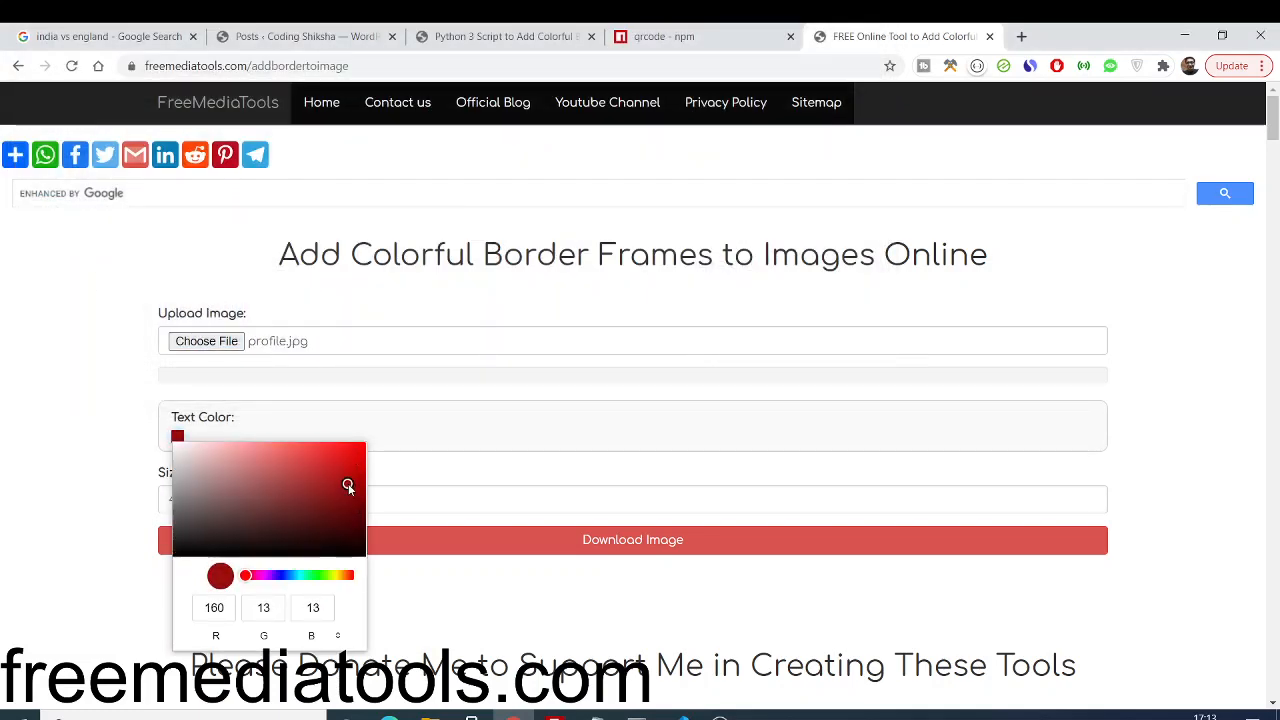
left_click_drag(245, 575, 270, 575)
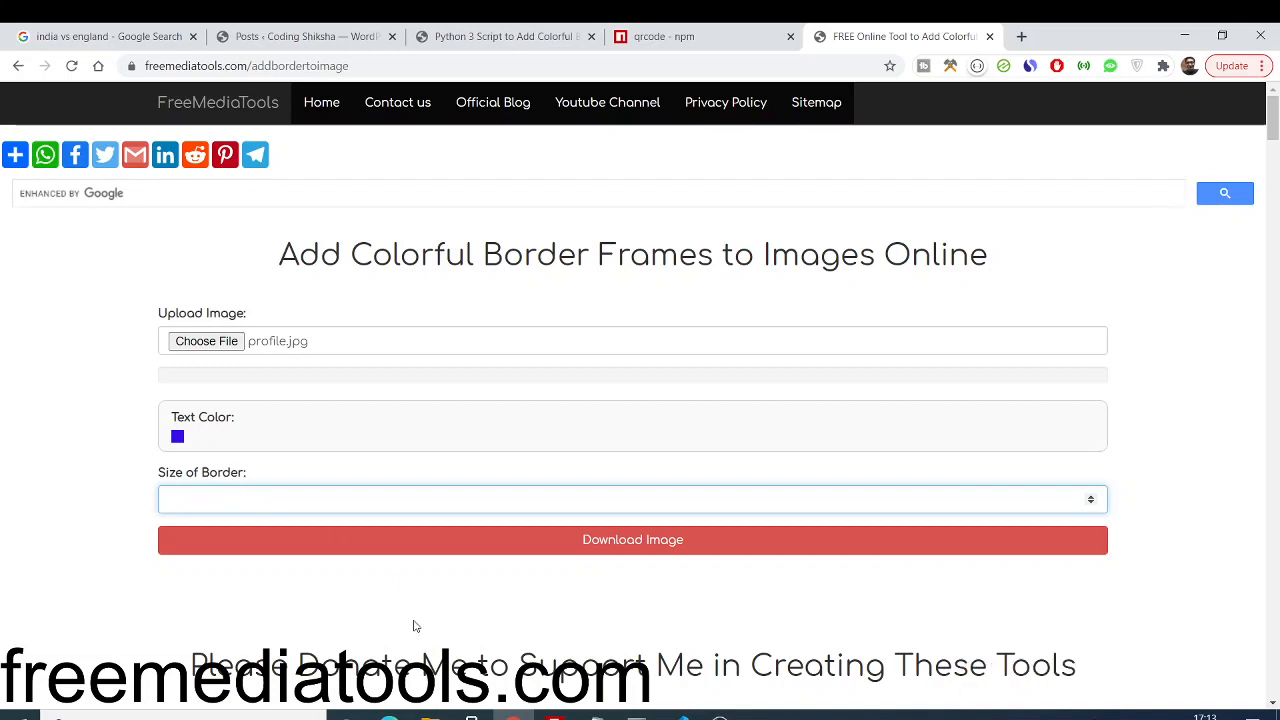
type("80")
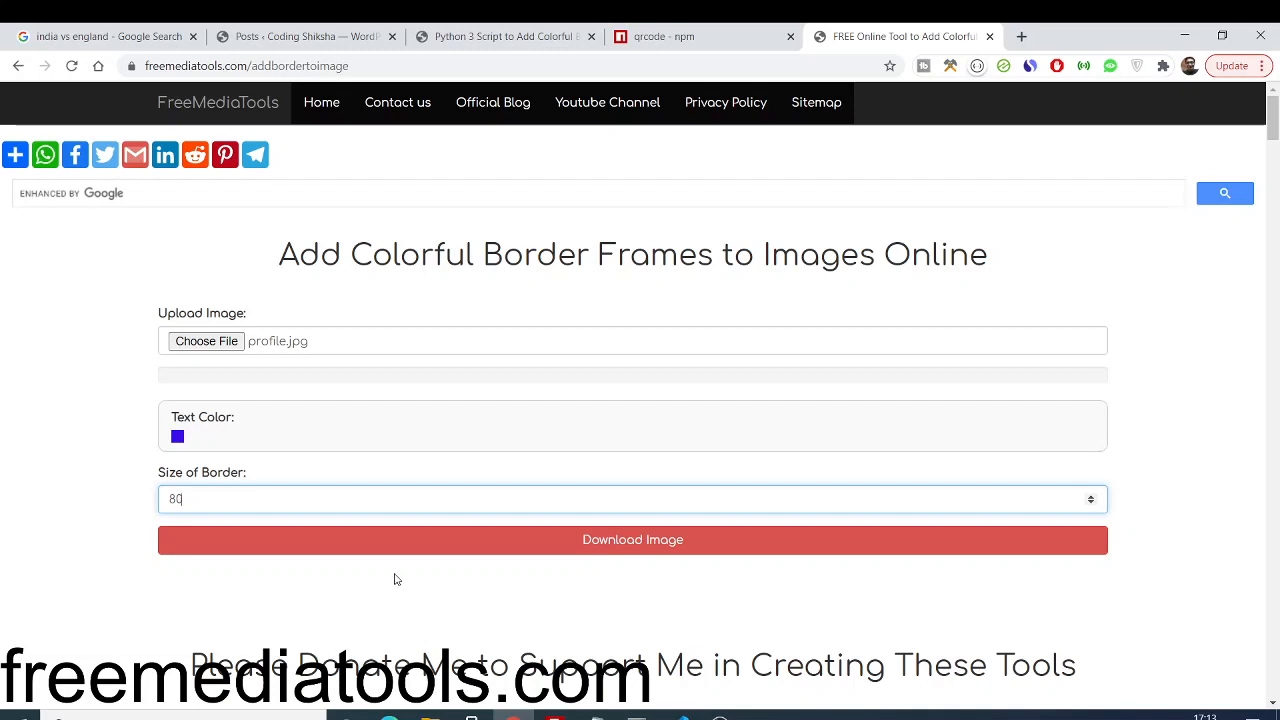
left_click(632, 539)
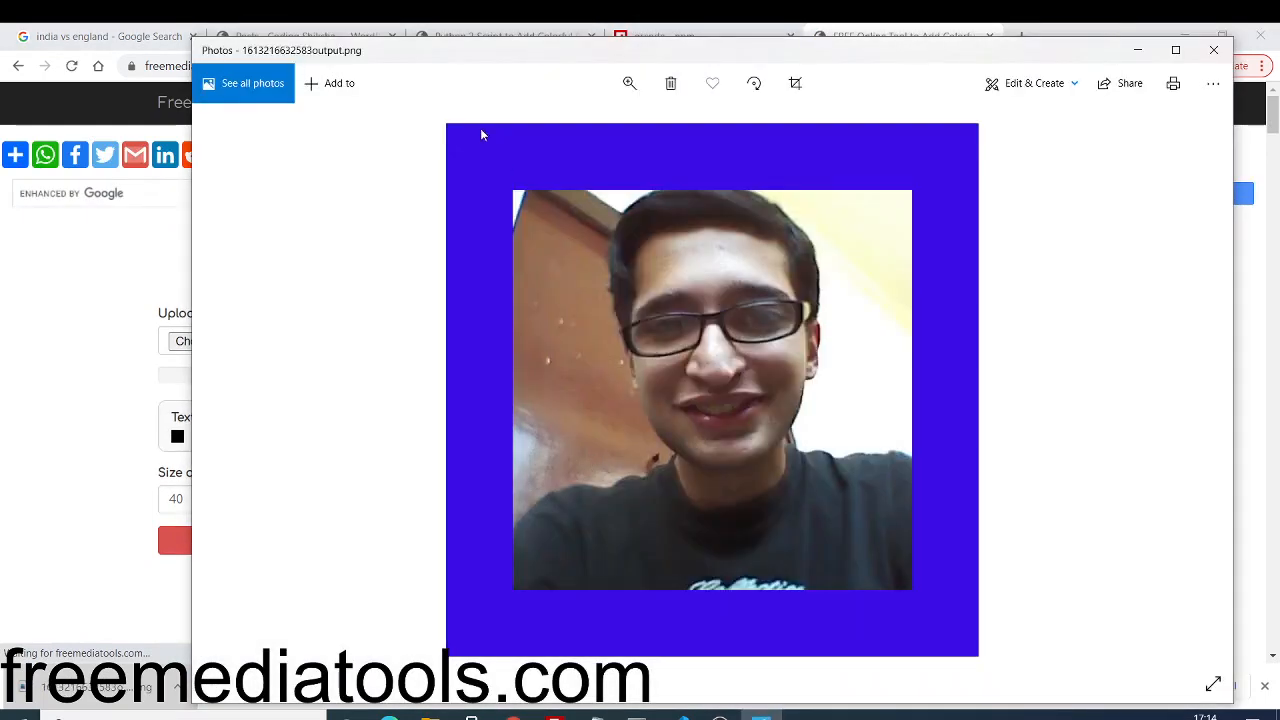
mouse_move(507, 288)
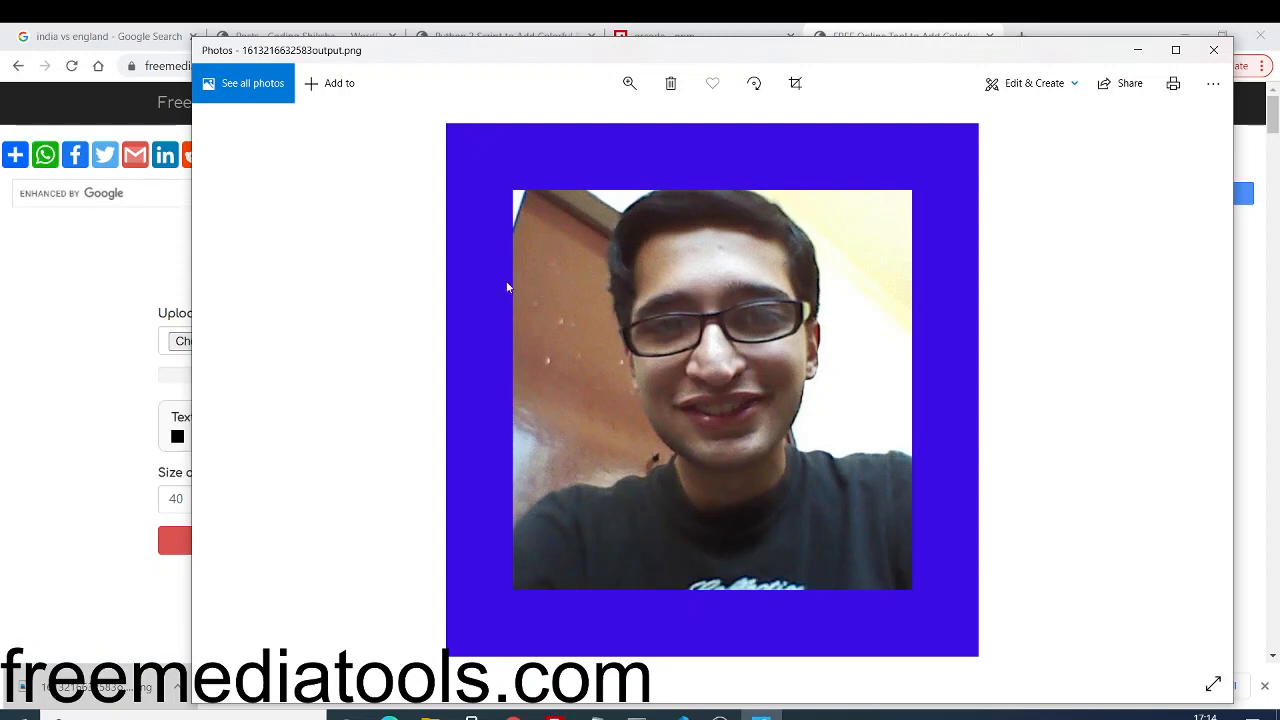
mouse_move(490, 285)
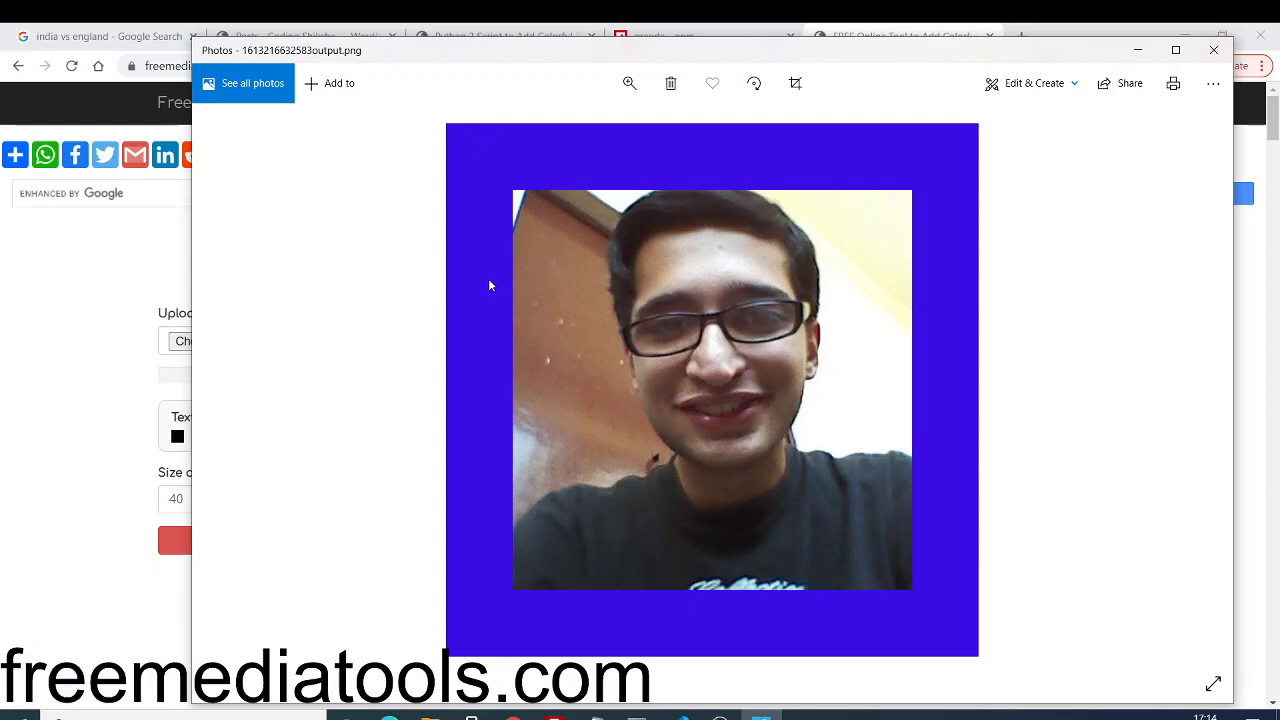
mouse_move(490, 301)
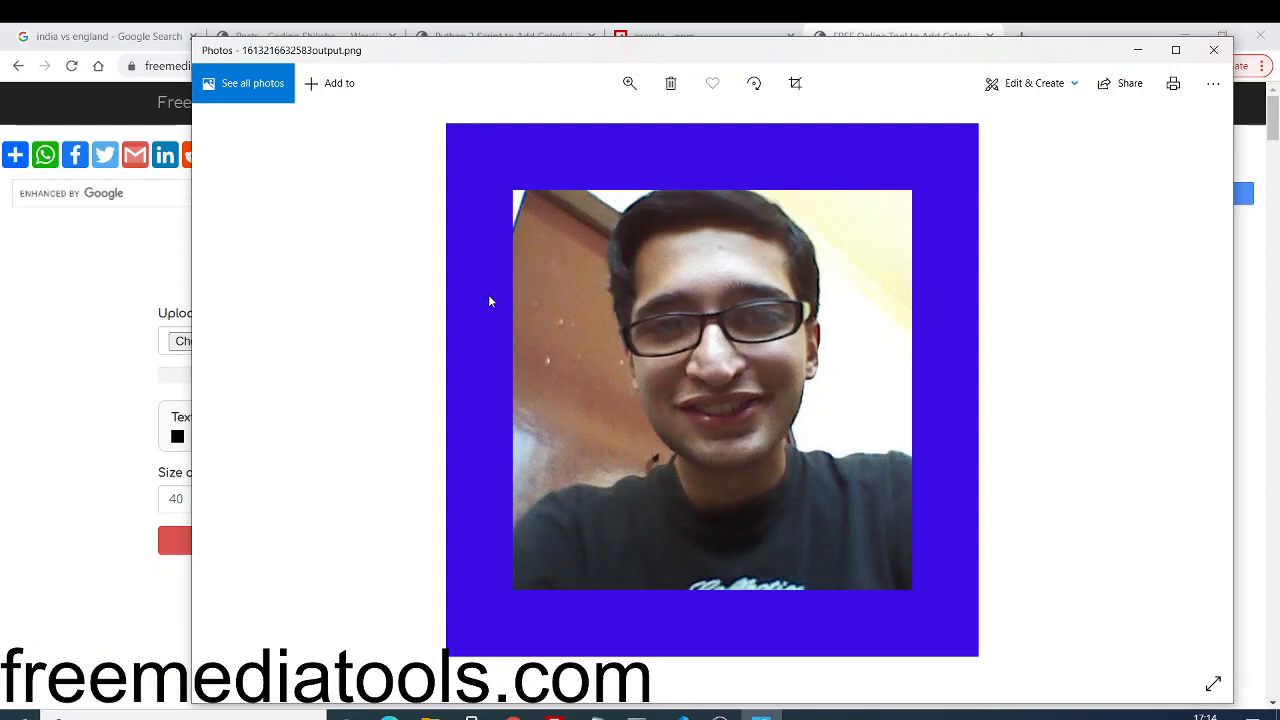
mouse_move(866, 389)
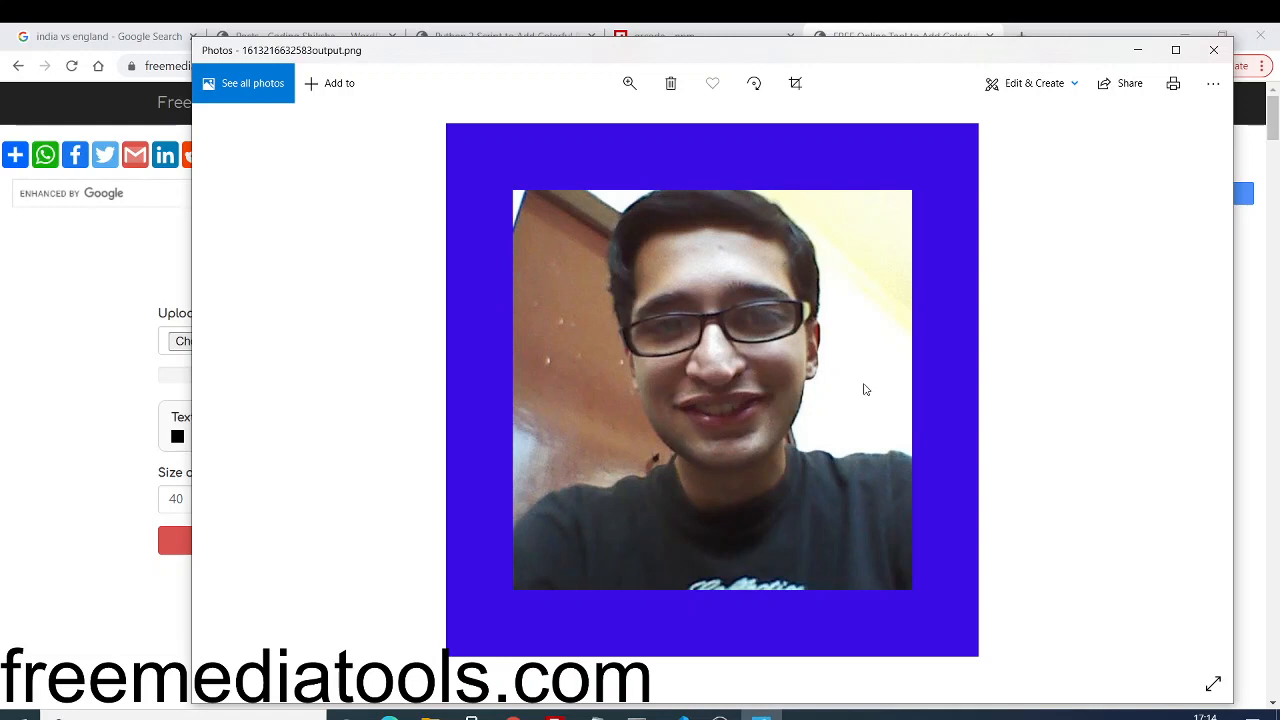
mouse_move(807, 156)
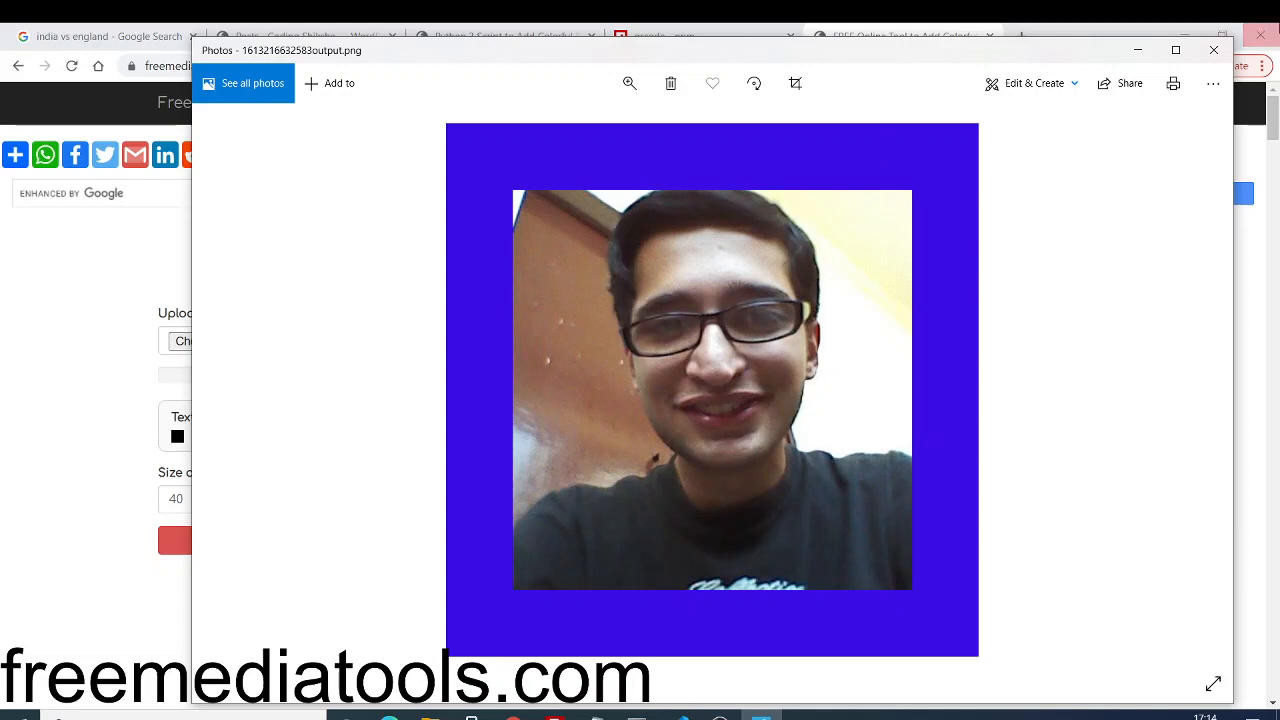
mouse_move(1214, 50)
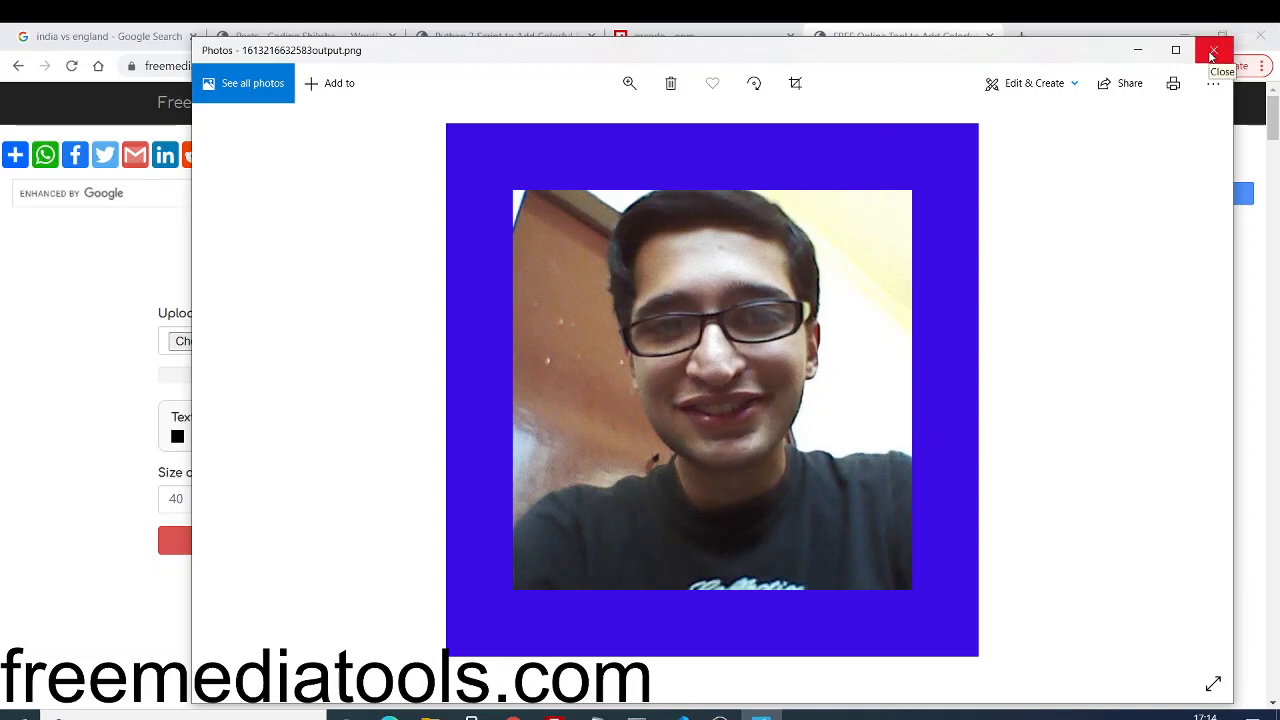
Close the blue-bordered photo preview and scroll the add-border page
left_click(1213, 51)
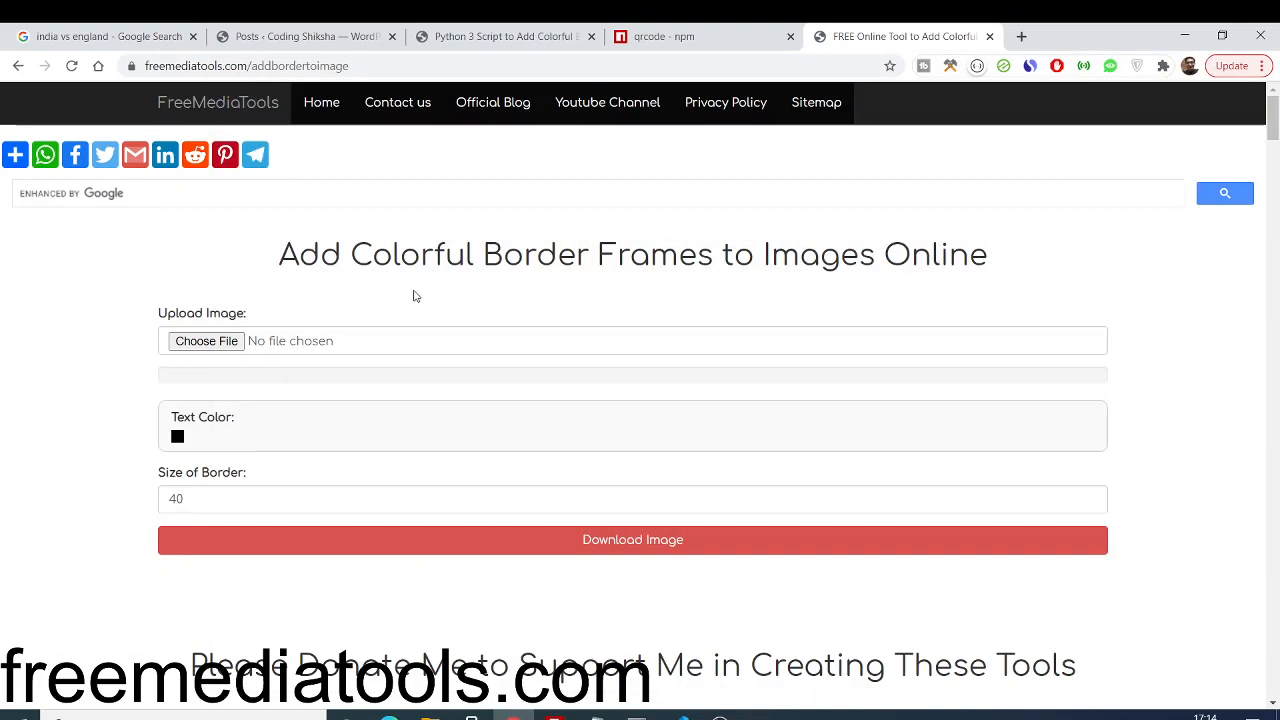
scroll("down", 3)
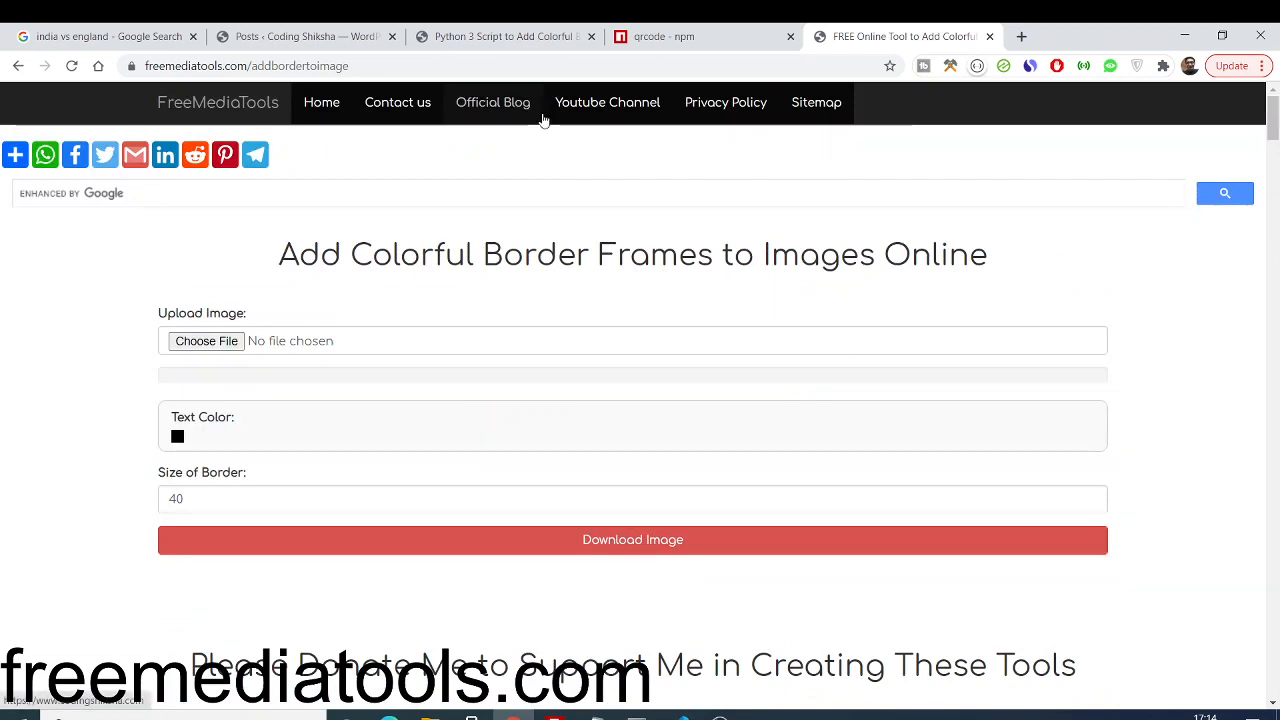
mouse_move(500, 36)
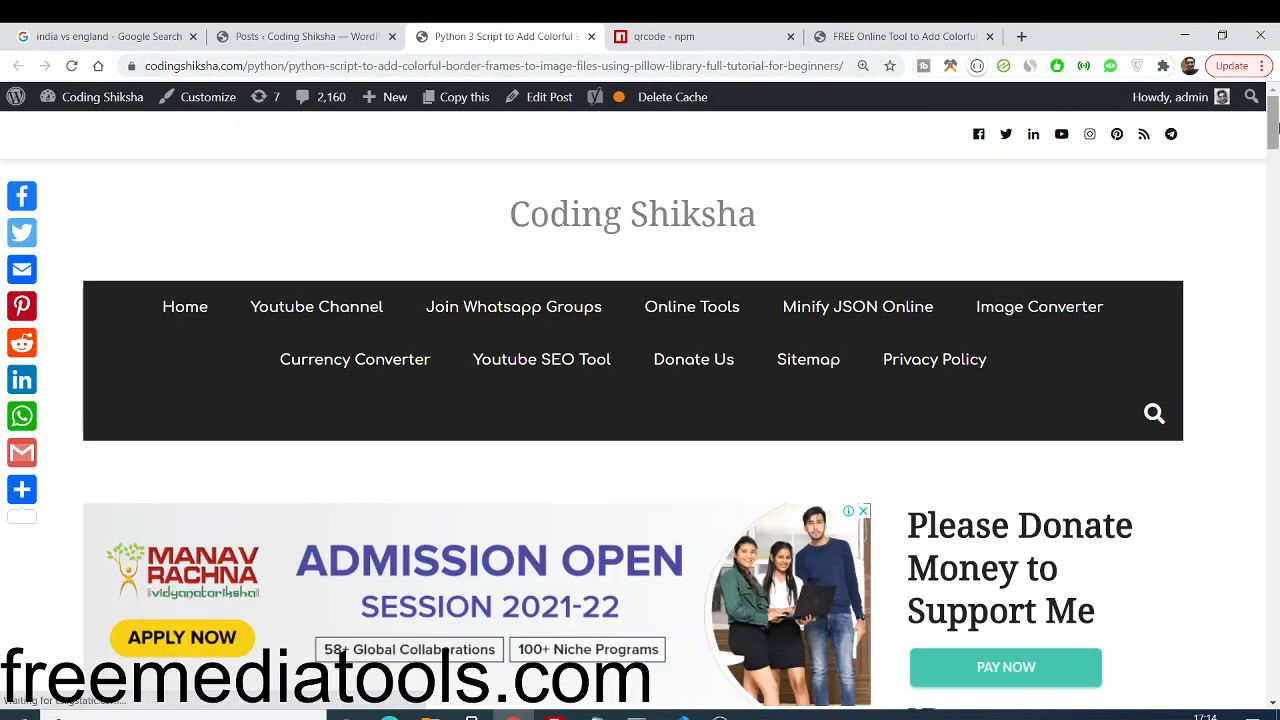
Scroll the Coding Shiksha tutorial down to the two-line app.py code block
scroll("down", 3)
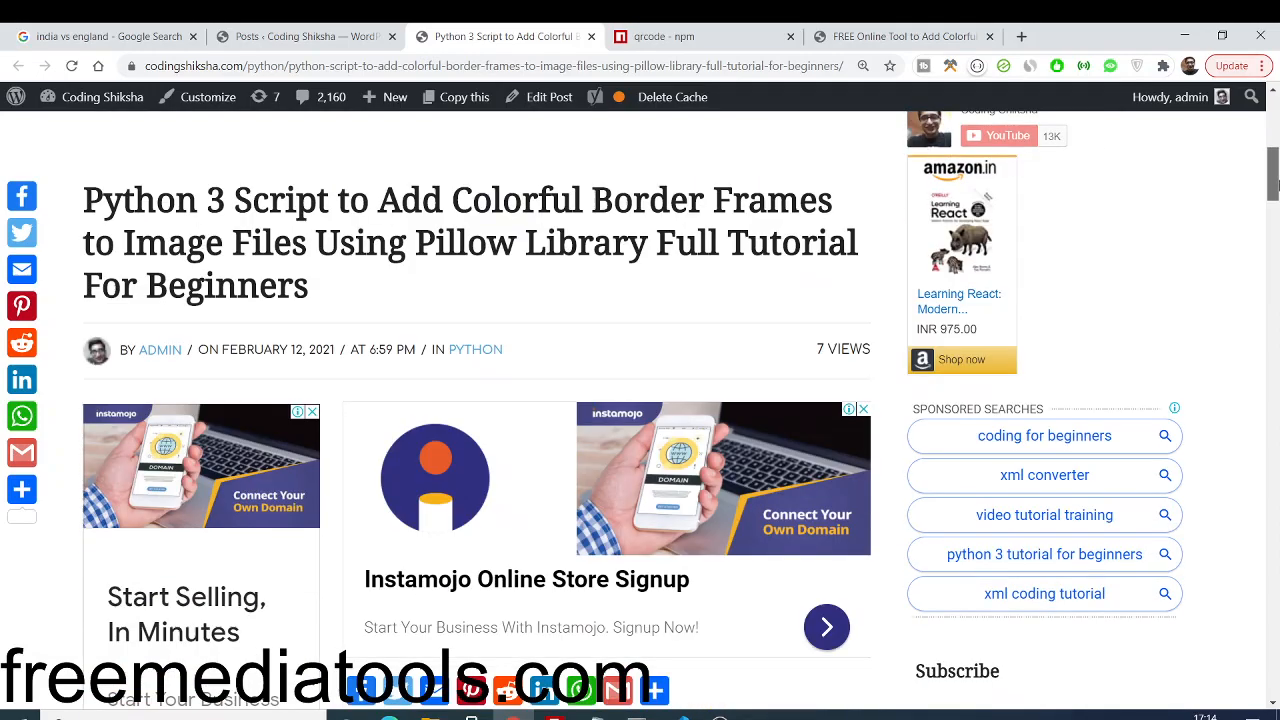
scroll("down", 3)
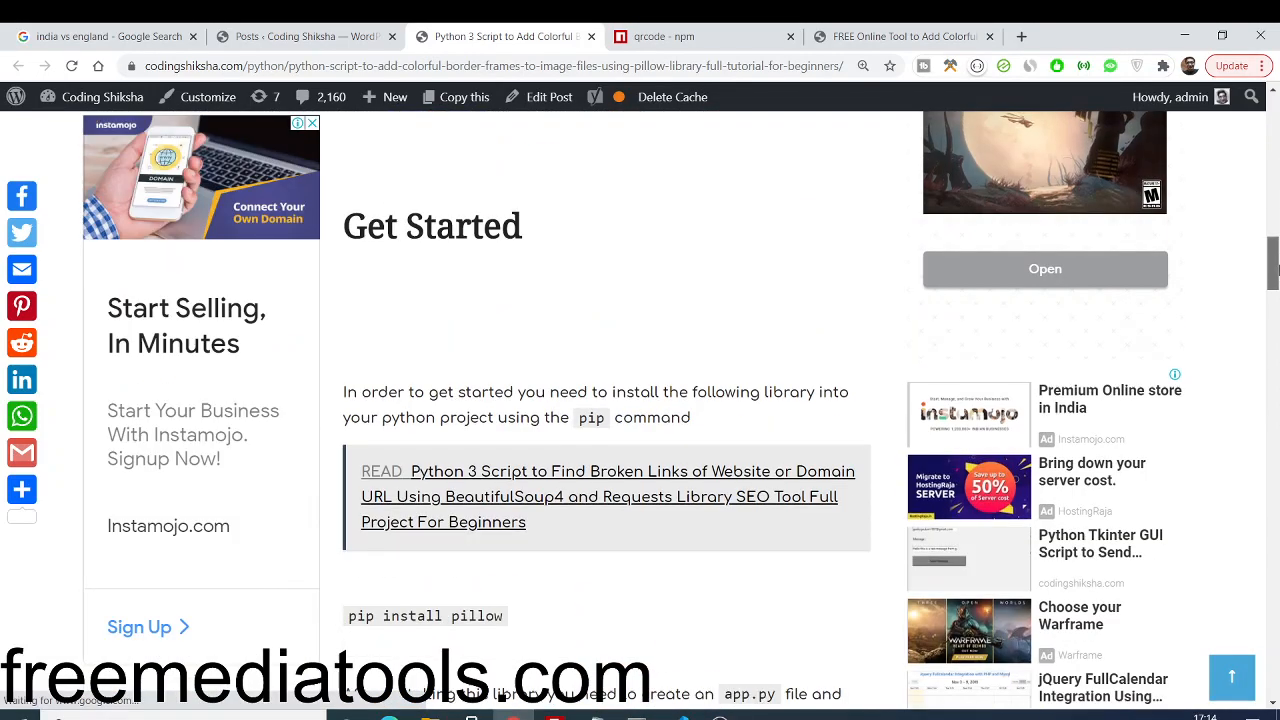
scroll("down", 3)
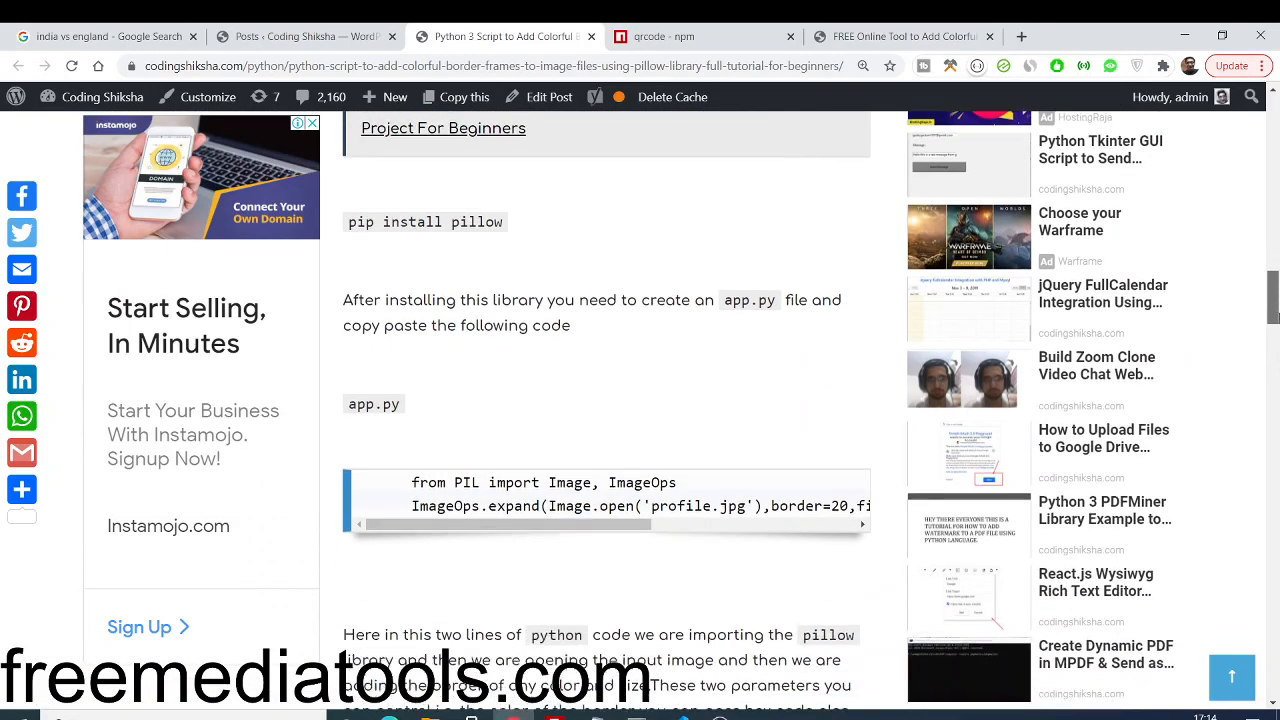
scroll("down", 3)
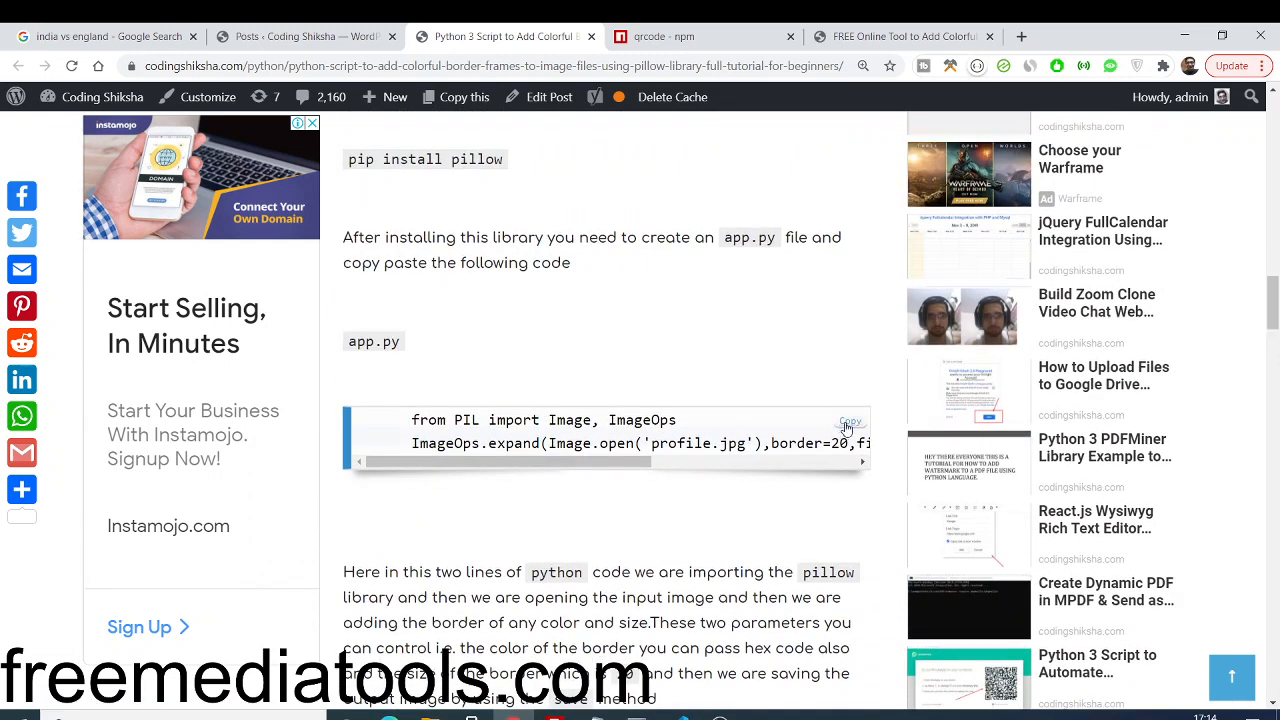
scroll("down", 3)
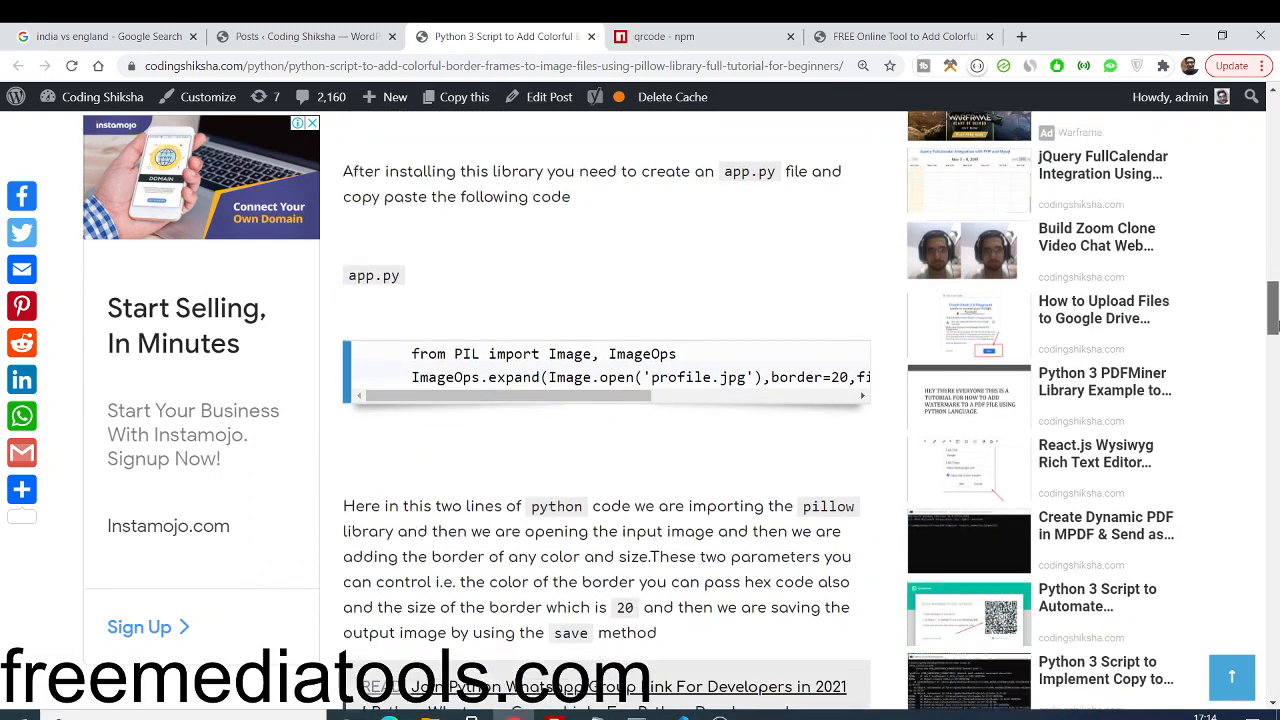
scroll("down", 3)
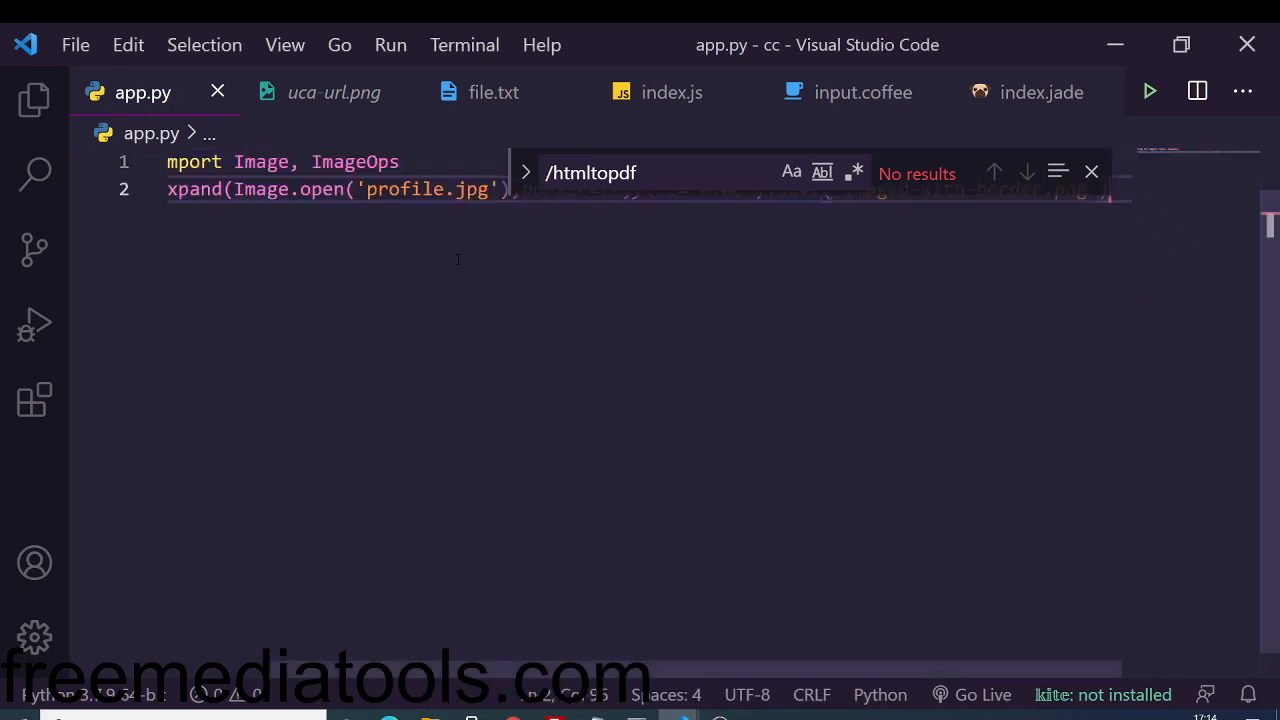
mouse_move(1091, 172)
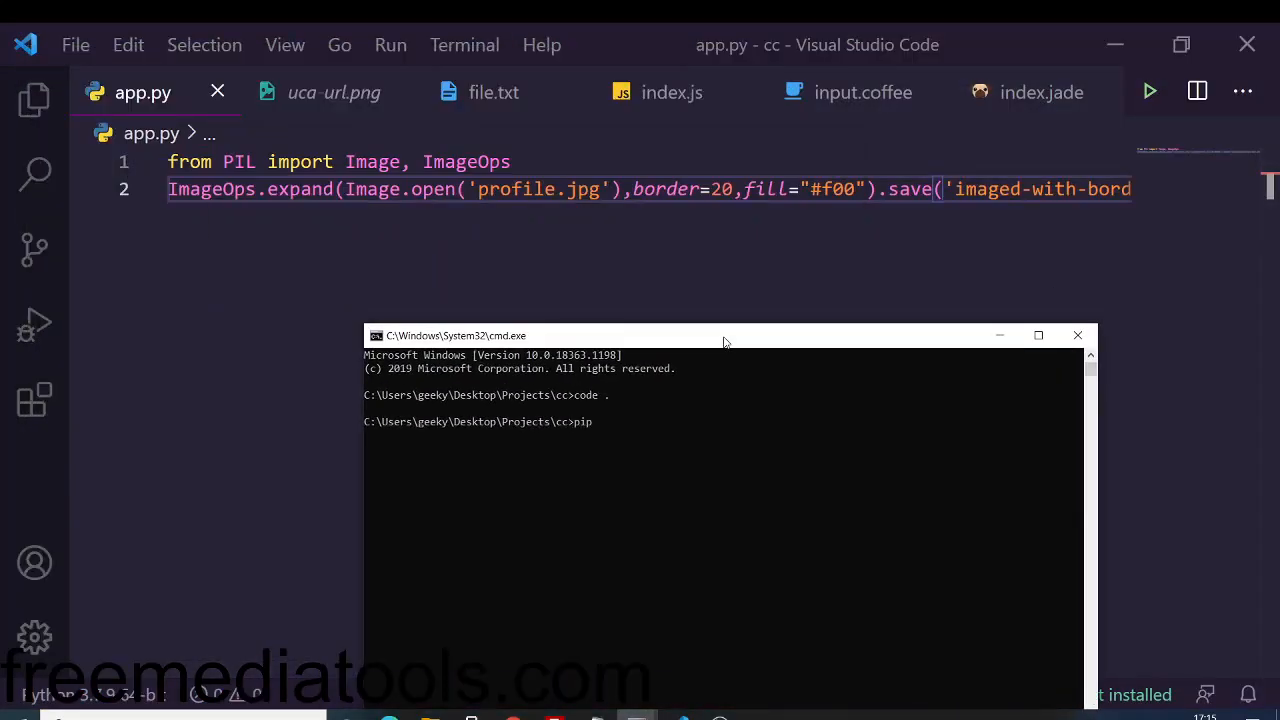
Type the 'pip install pillow' command in the command prompt
type("install")
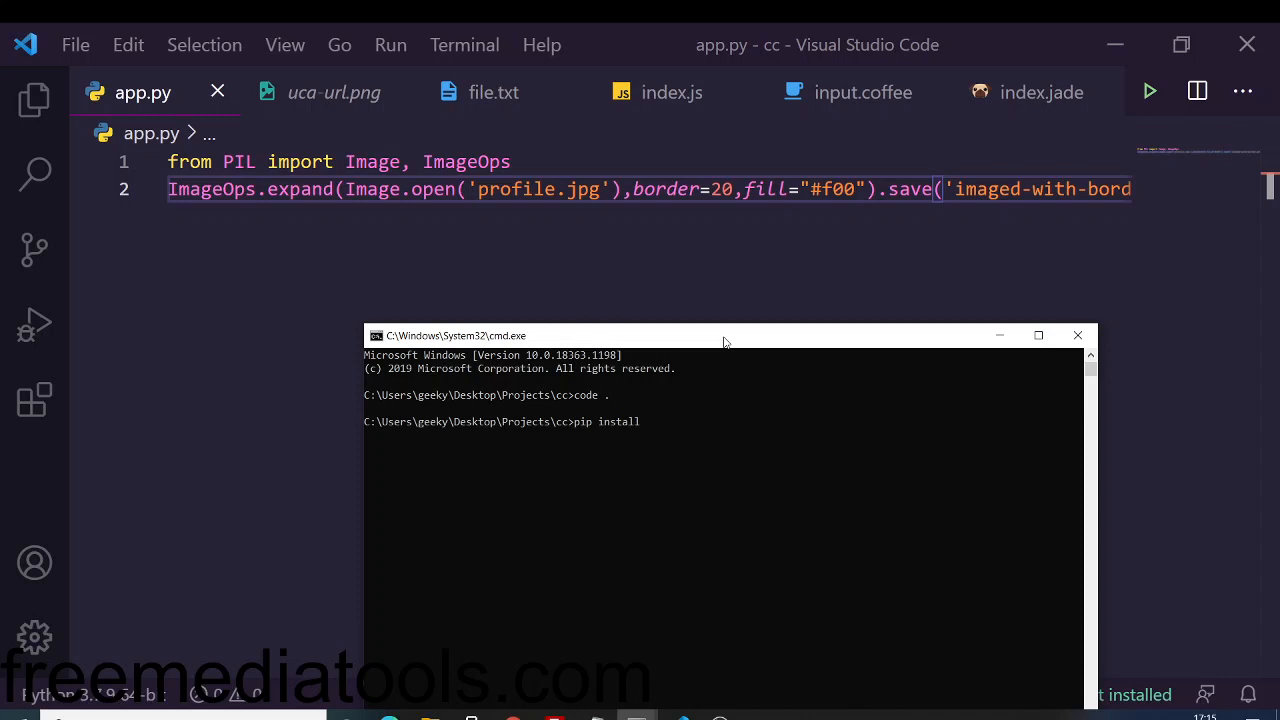
type("pil")
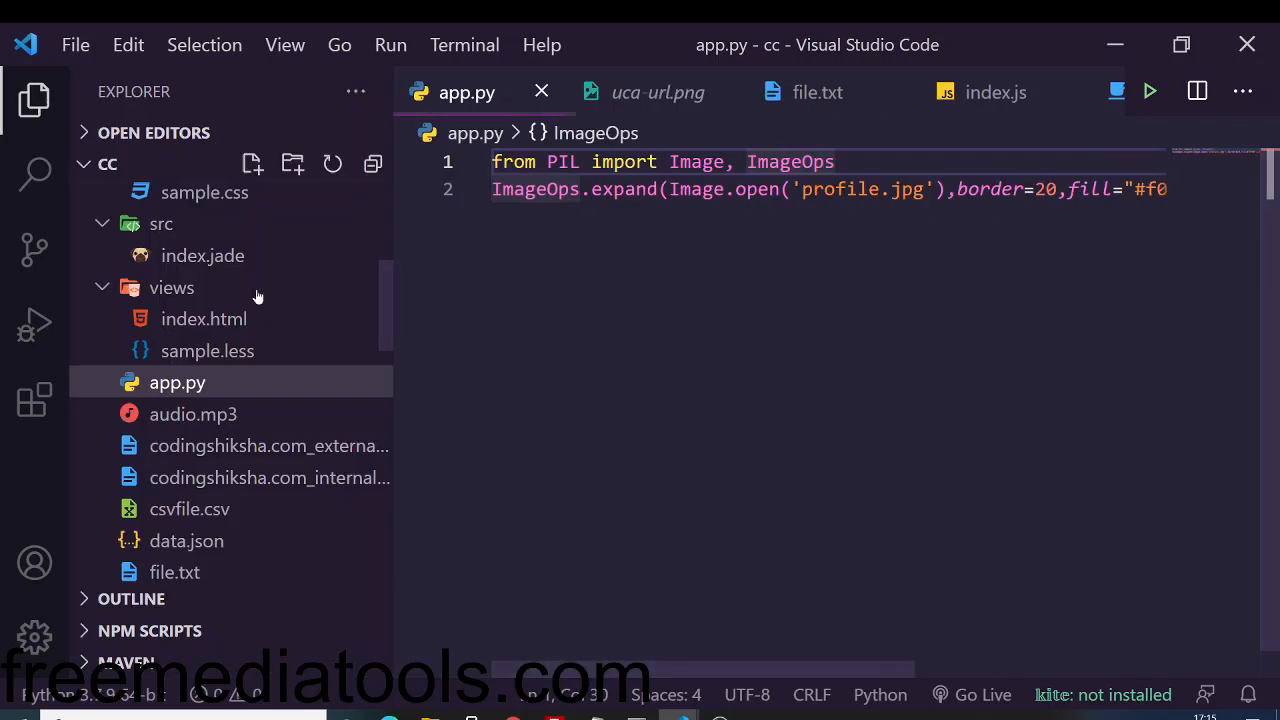
View profile.jpg, then return to app.py and change the border value to 40
scroll("down", 3)
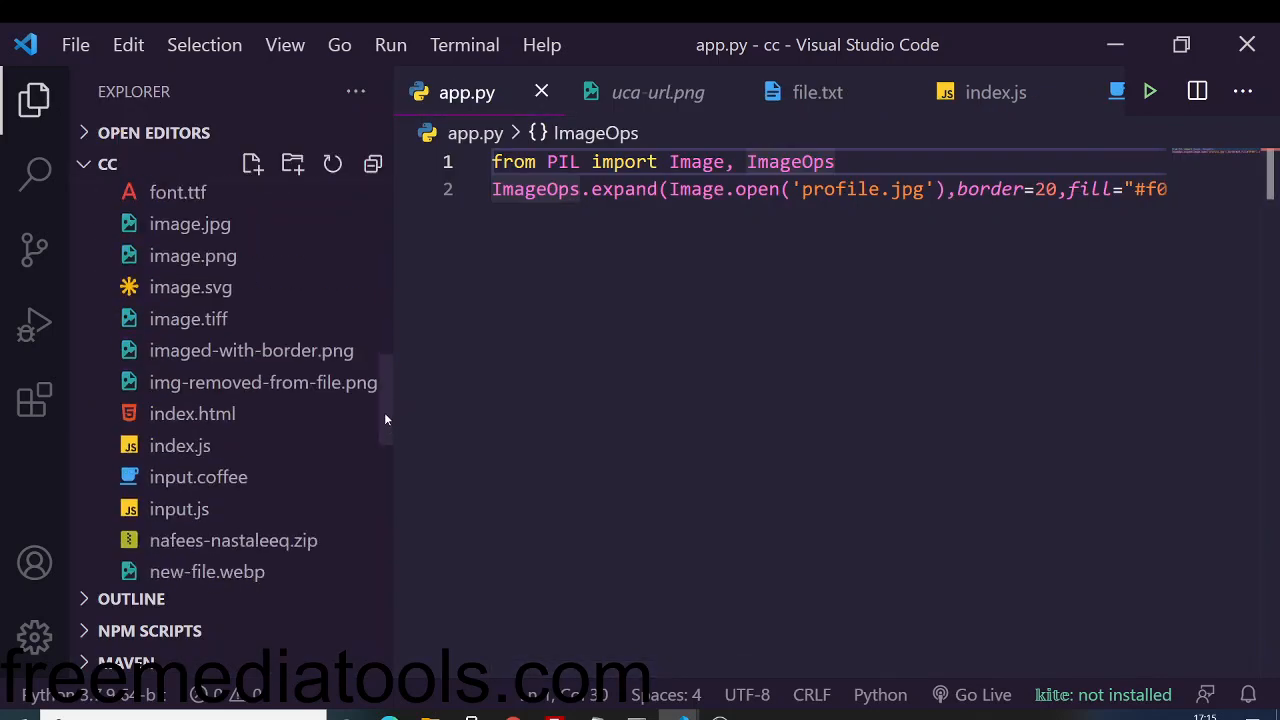
scroll("down", 3)
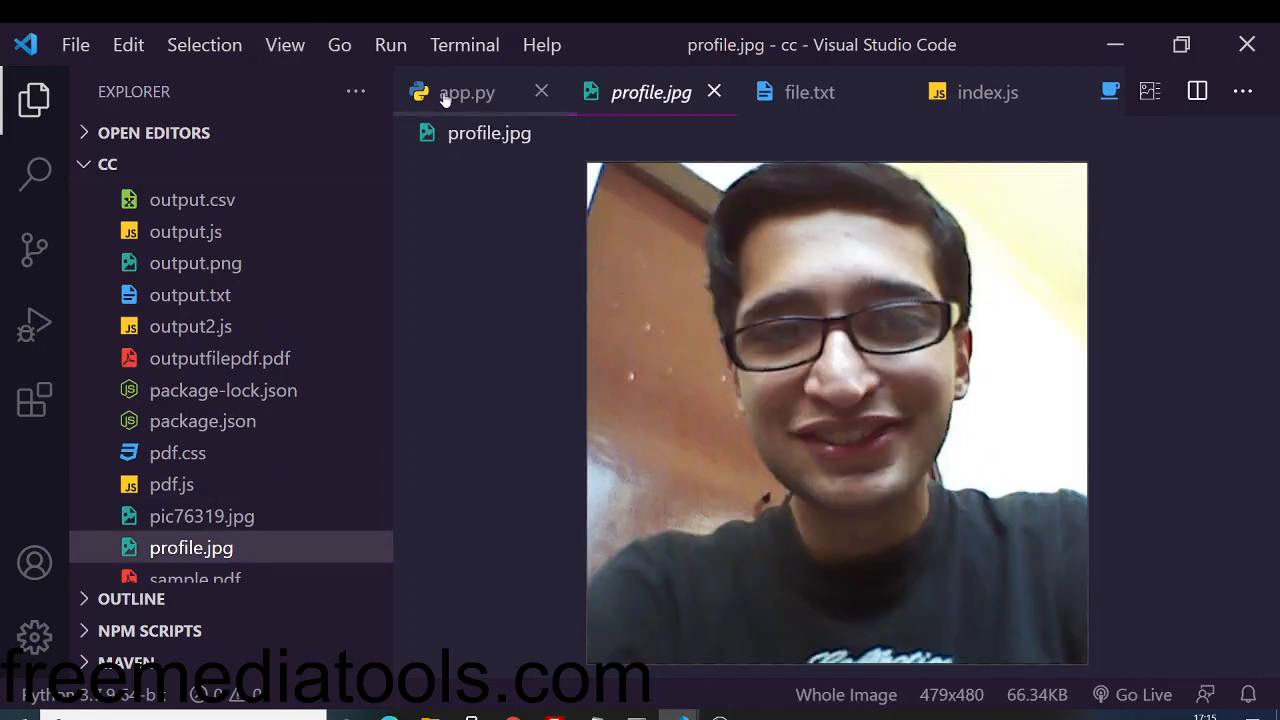
left_click(466, 92)
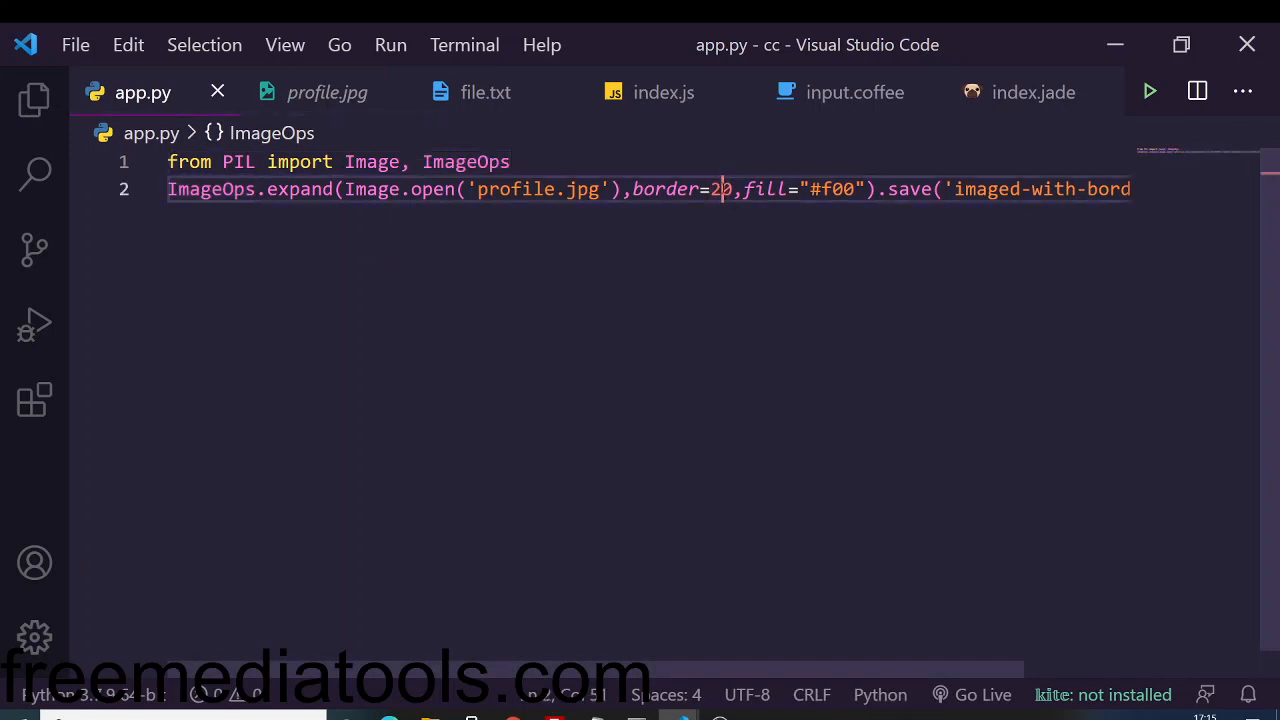
type("0")
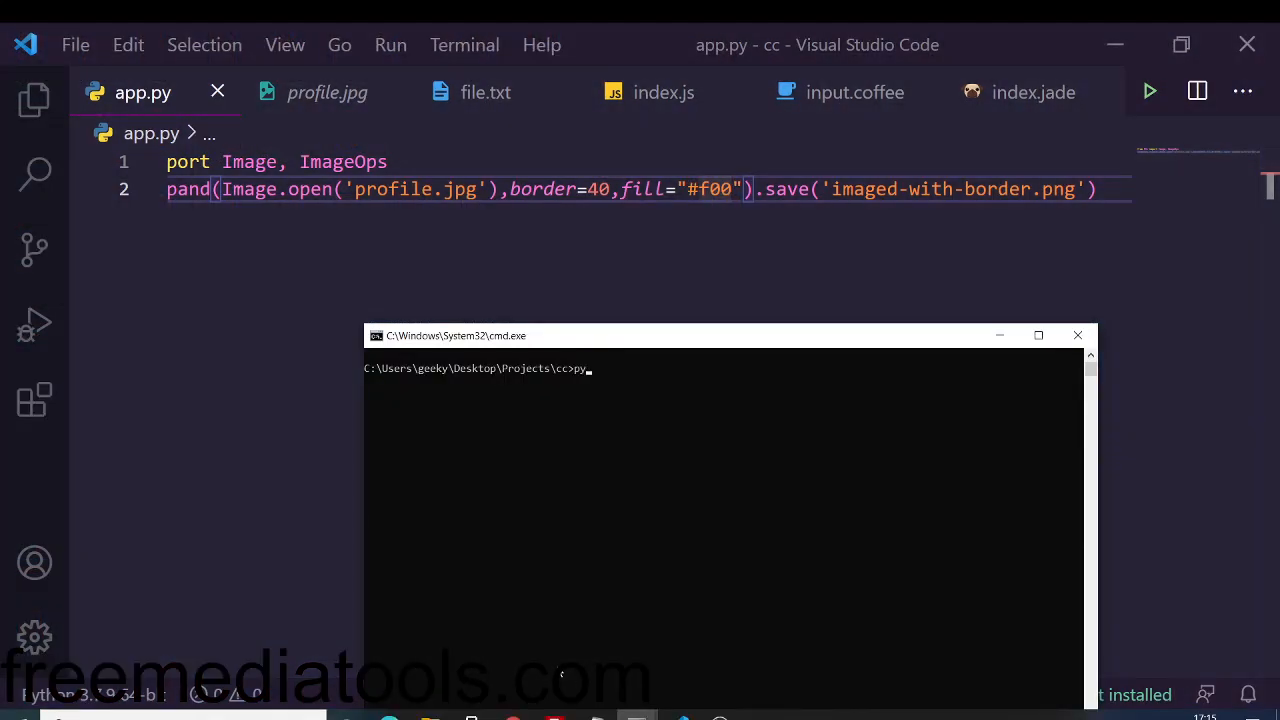
Run 'python app.py' in the command prompt
type("python app.py")
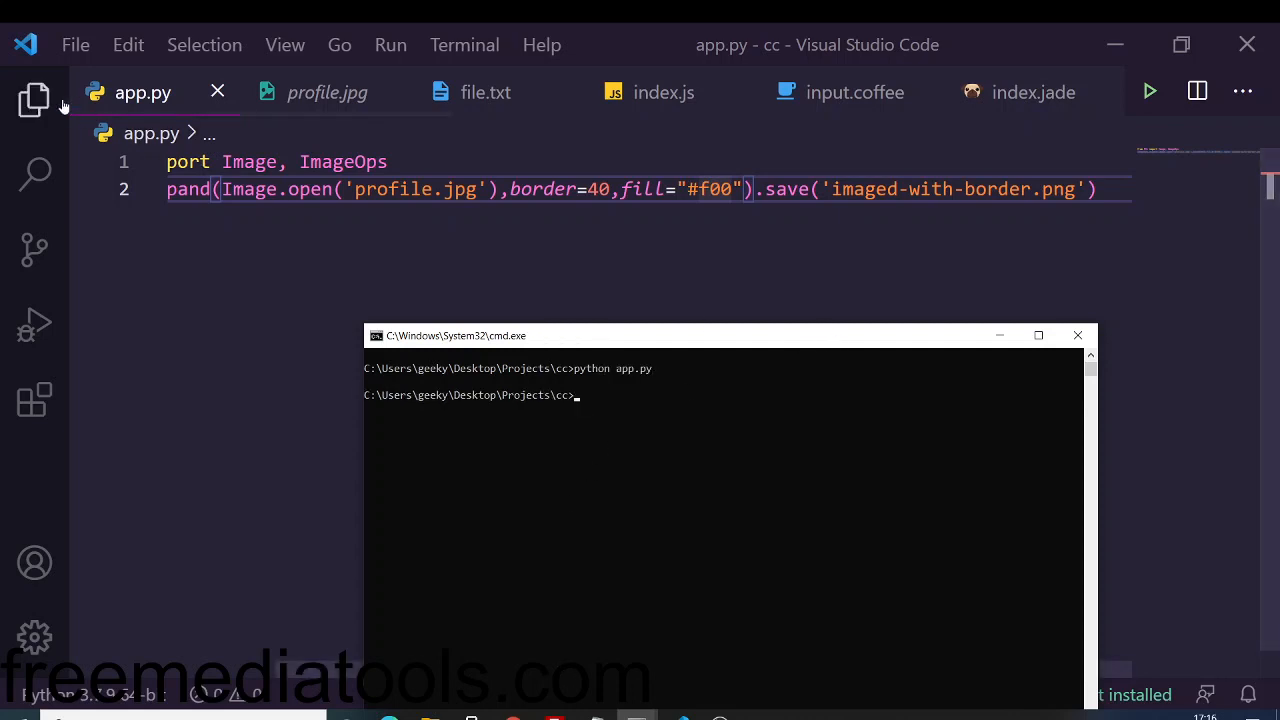
Open imaged-with-border.png from the Explorer, then return to app.py and hide the Explorer
left_click(34, 100)
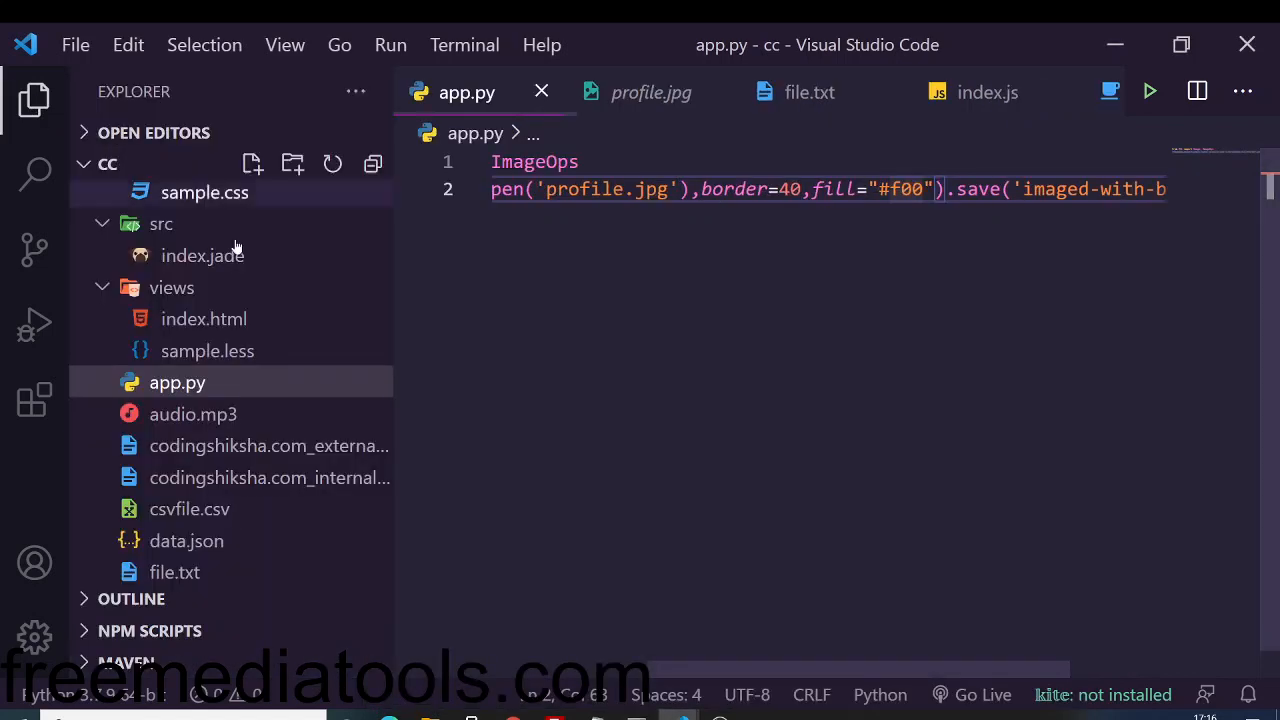
scroll("down", 3)
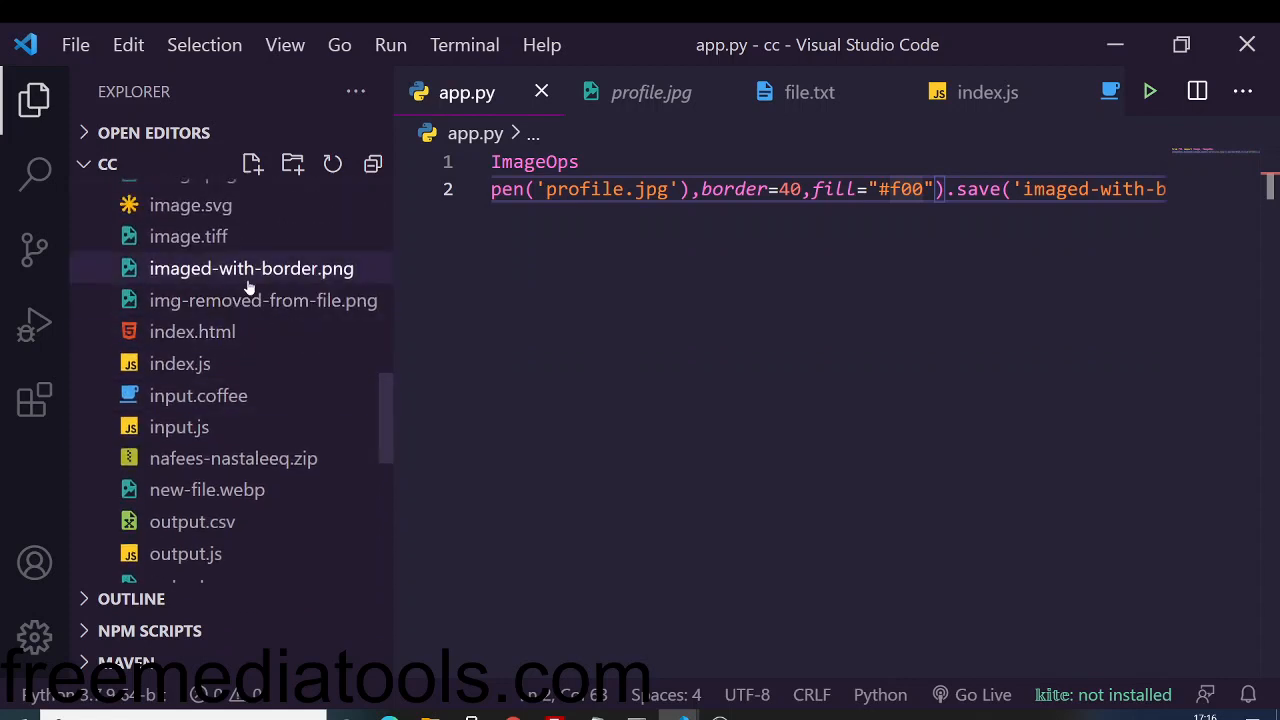
double_click(251, 268)
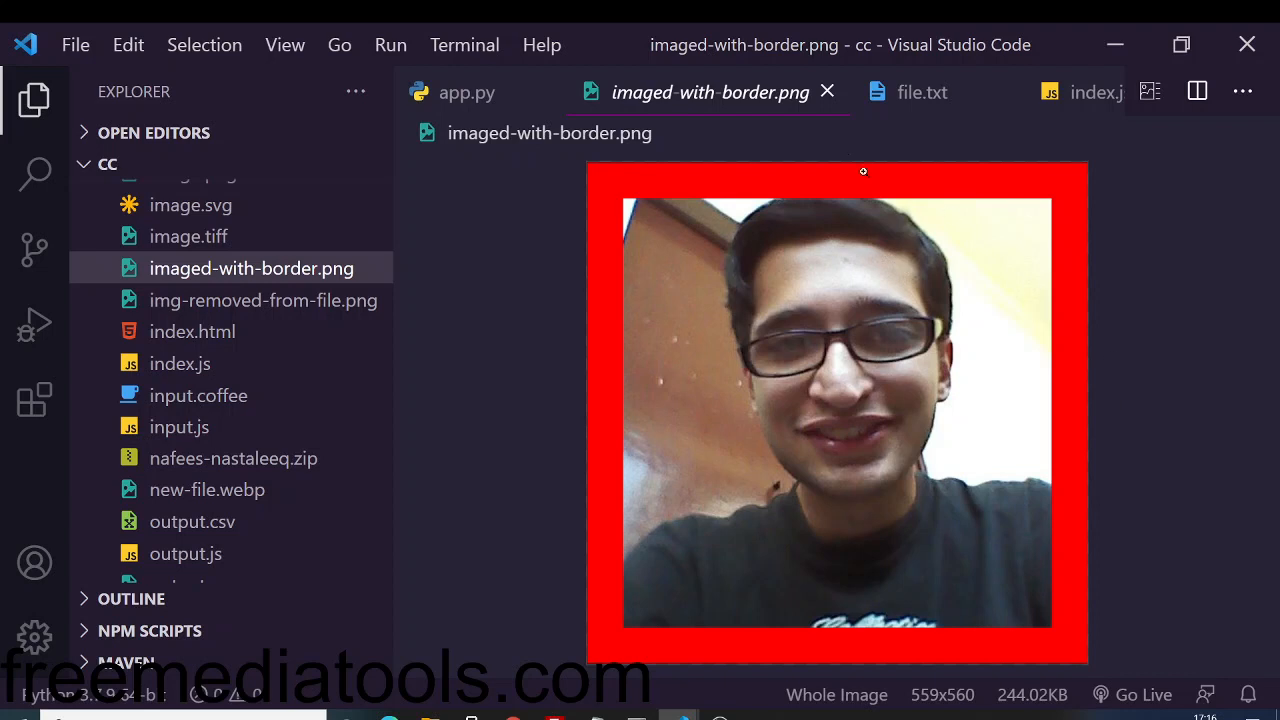
left_click(467, 92)
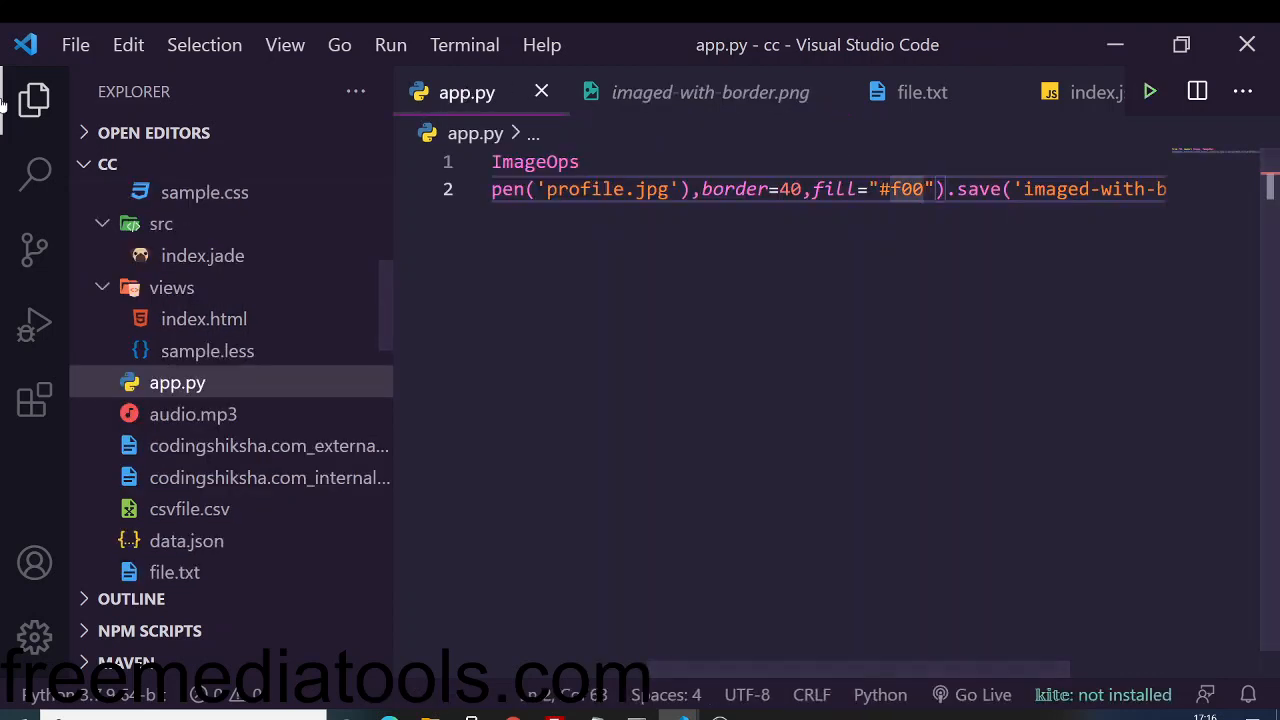
left_click(35, 100)
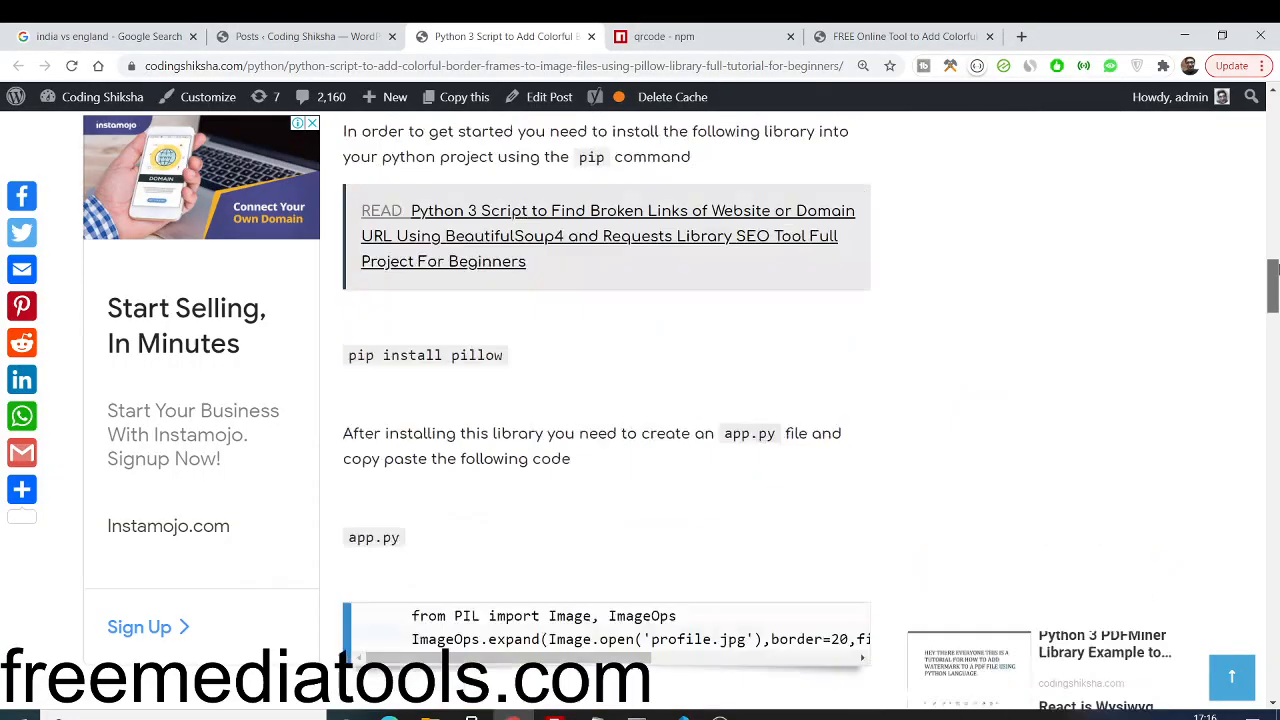
Scroll to the tutorial's red-bordered sample, then switch to the FreeMediaTools tab
scroll("down", 3)
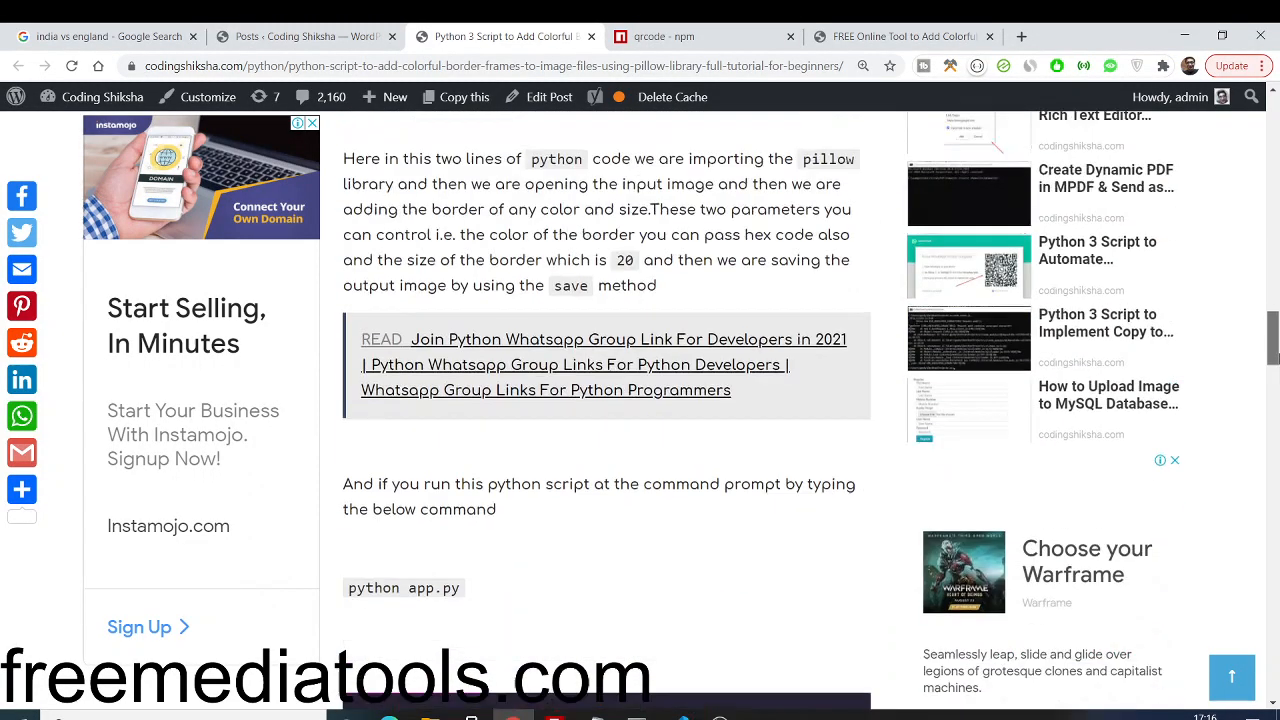
scroll("down", 3)
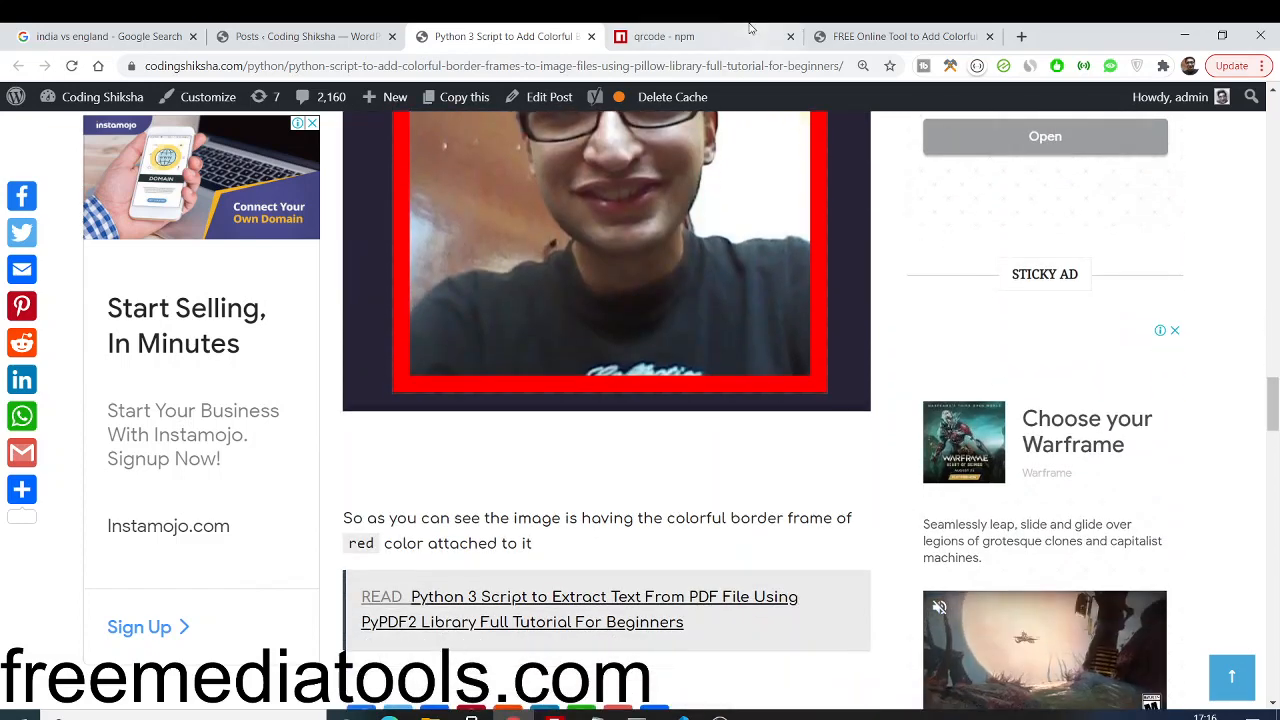
left_click(903, 36)
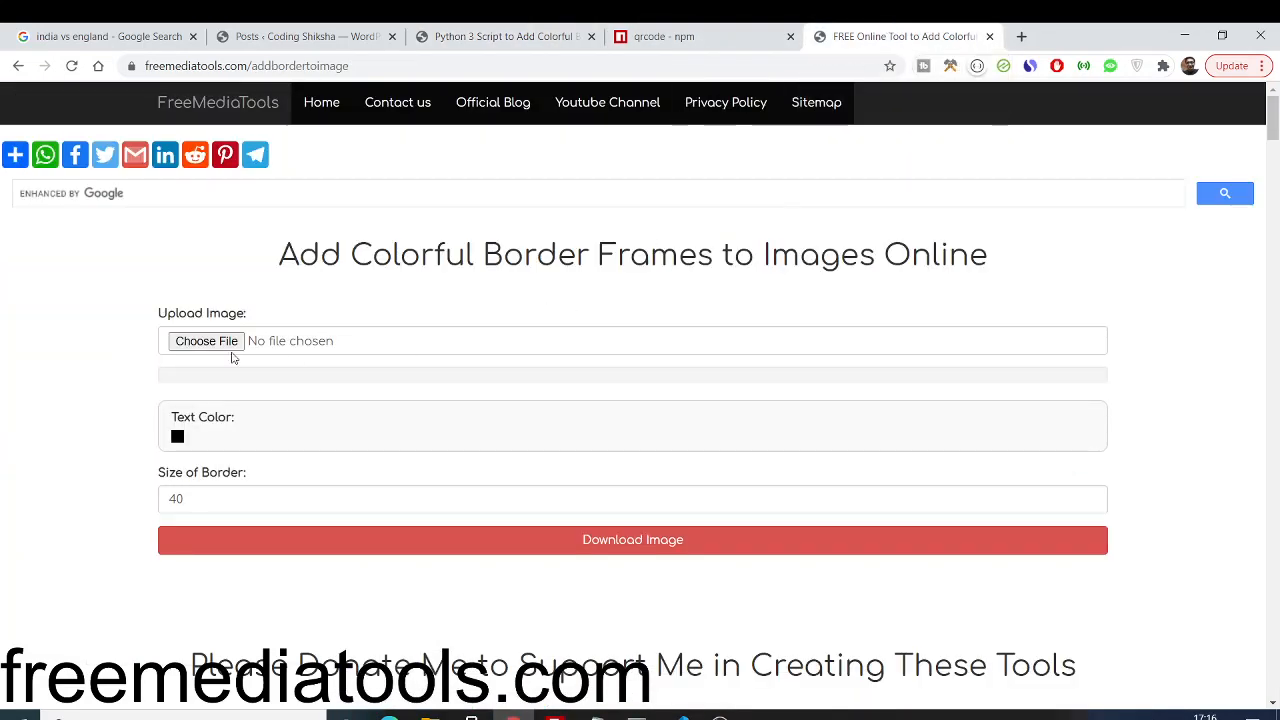
mouse_move(248, 316)
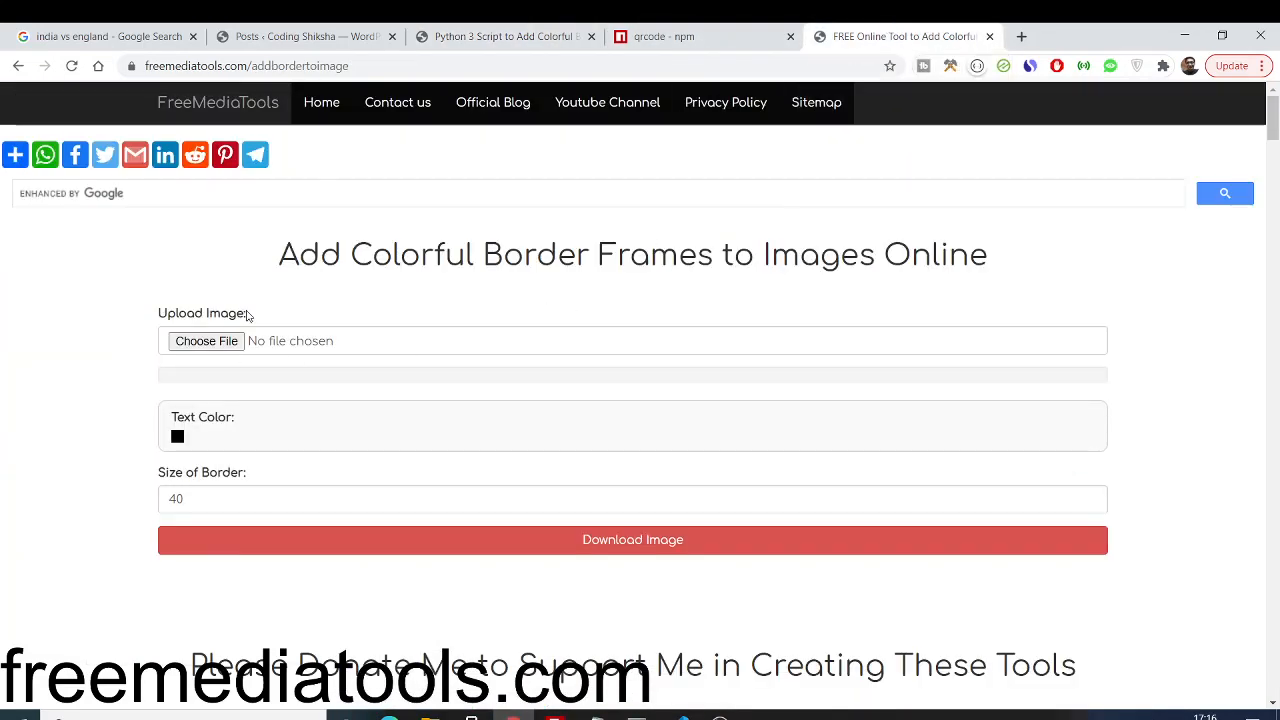